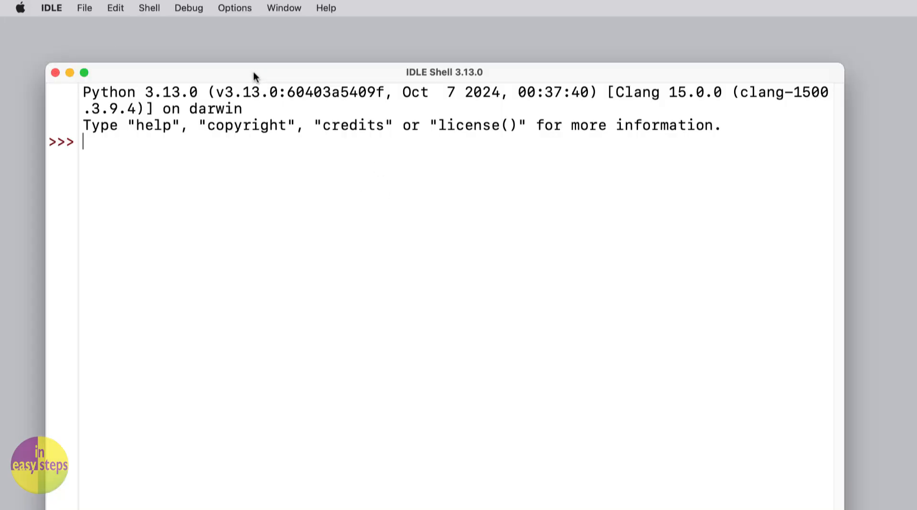
Move the IDLE shell window to the top right and bring up the File menu
drag(254, 71, 630, 59)
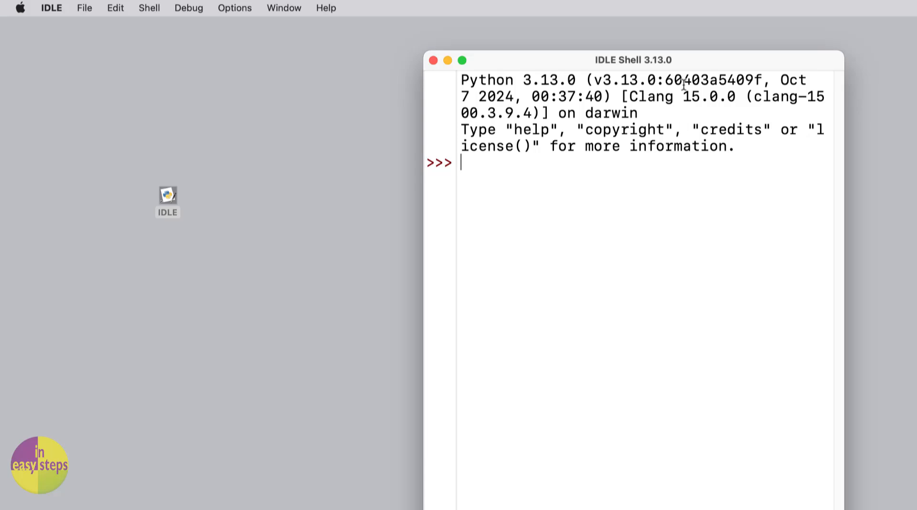
drag(630, 59, 689, 27)
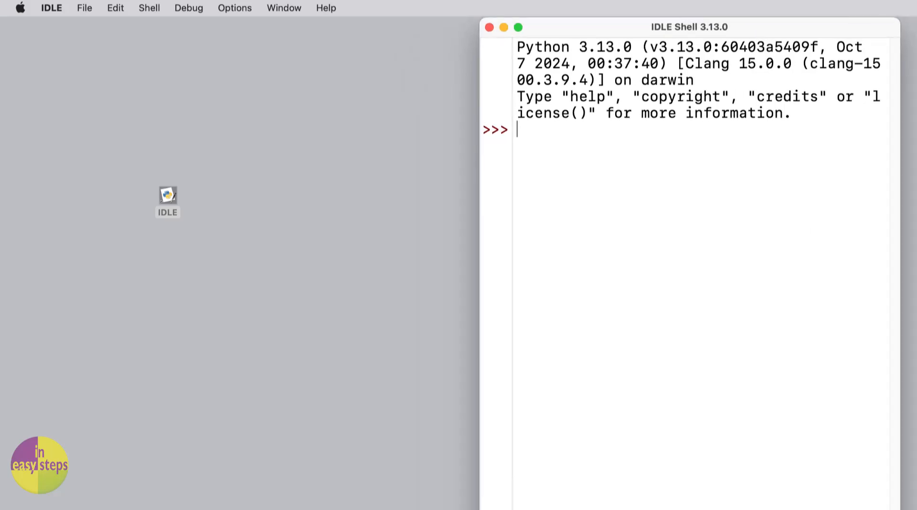
click(84, 7)
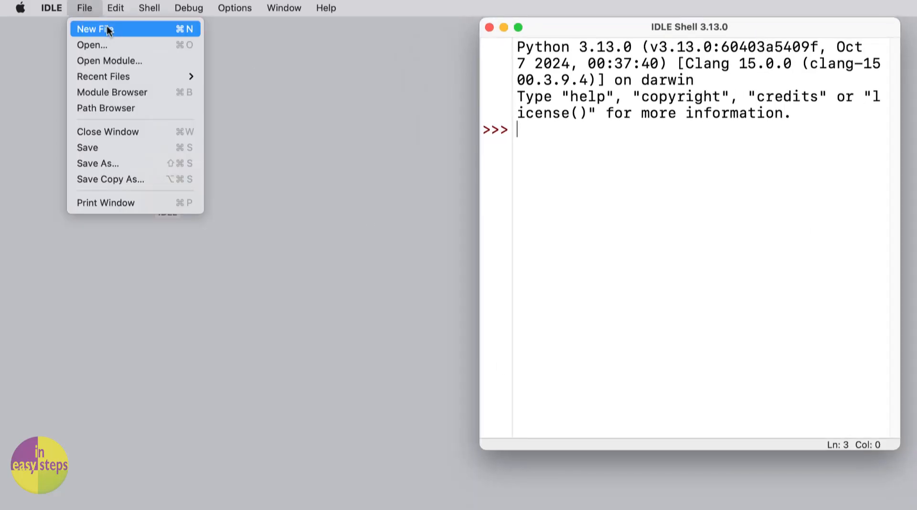
Start a new script whose first line reads a word with input("...ur word")
click(94, 29)
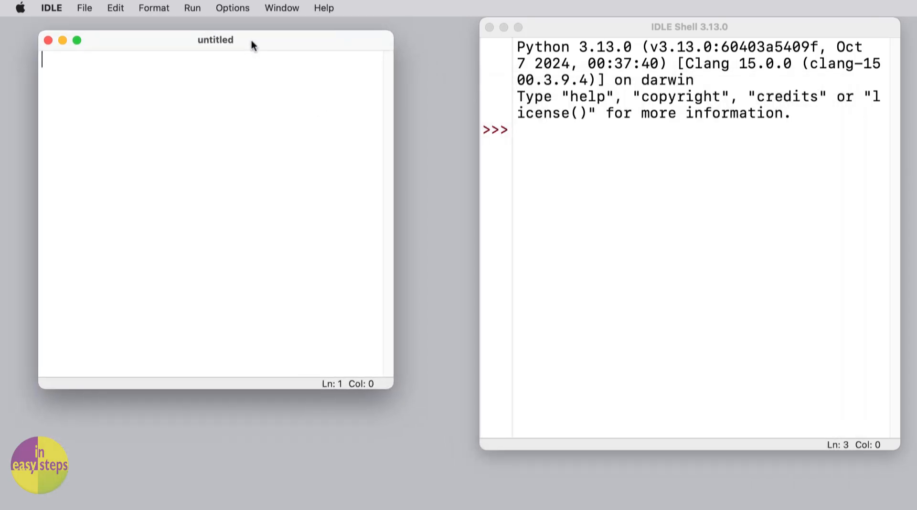
text(word)
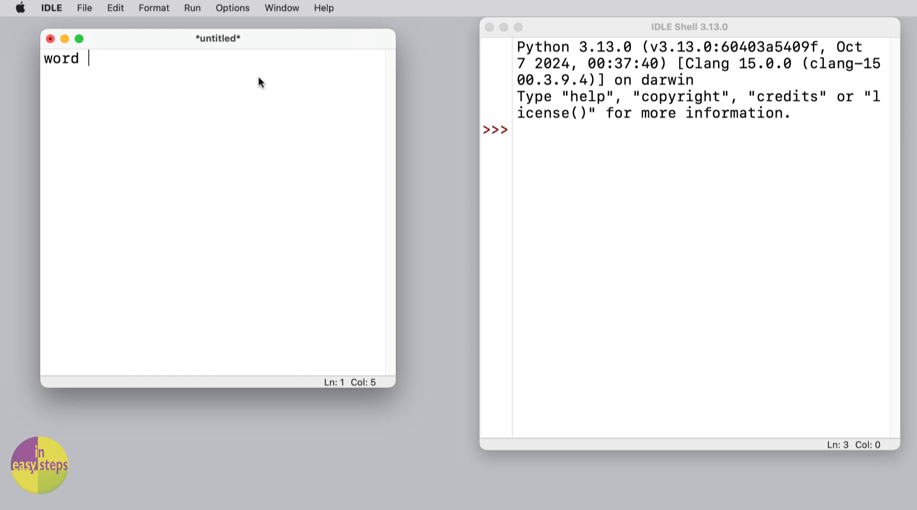
text(= inpu)
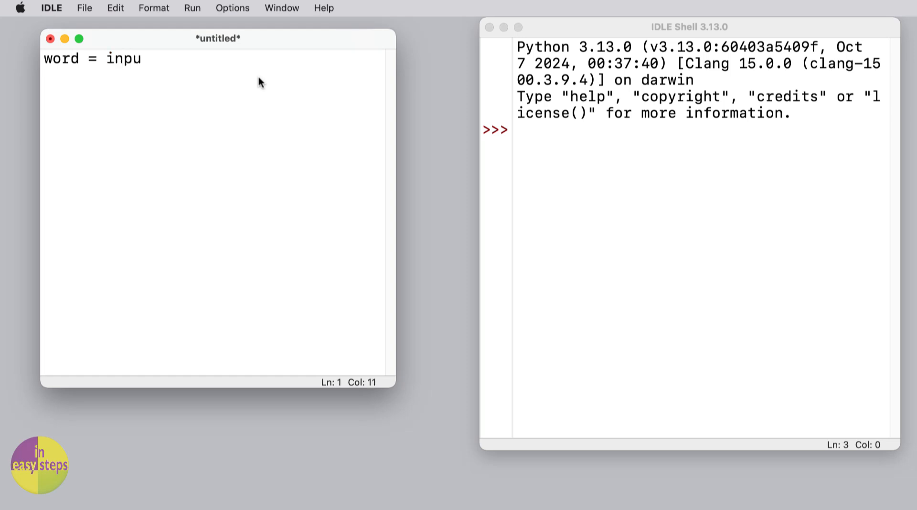
text(t("Type in yo)
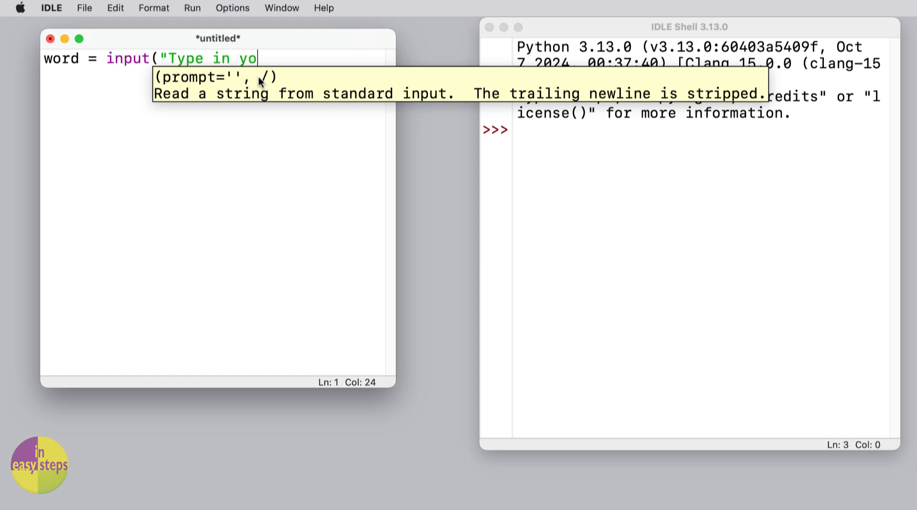
text(ur word)
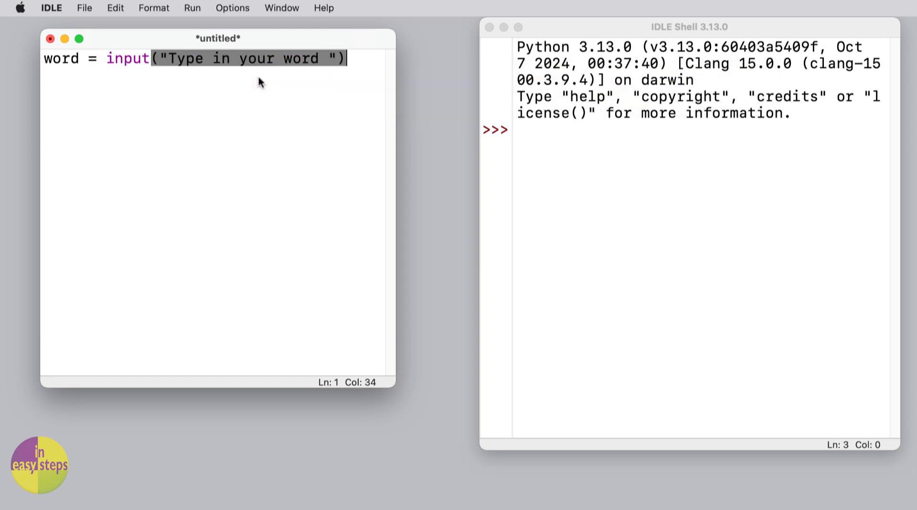
key(Return)
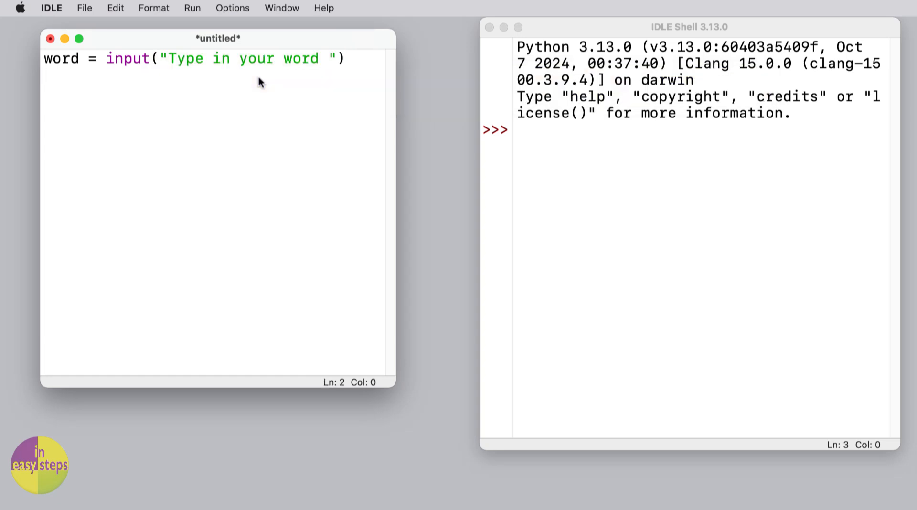
Add word = word.lower() and begin the score variable on the next line
text(word = word)
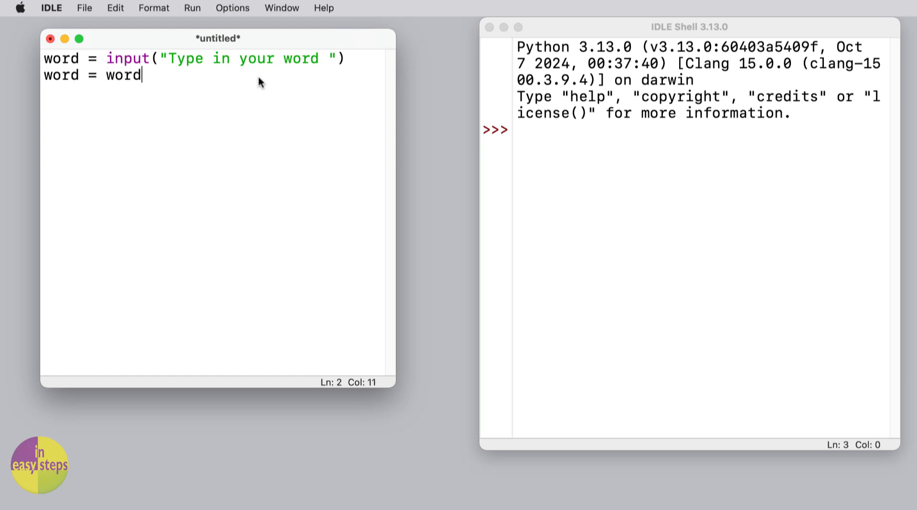
text(.lower)
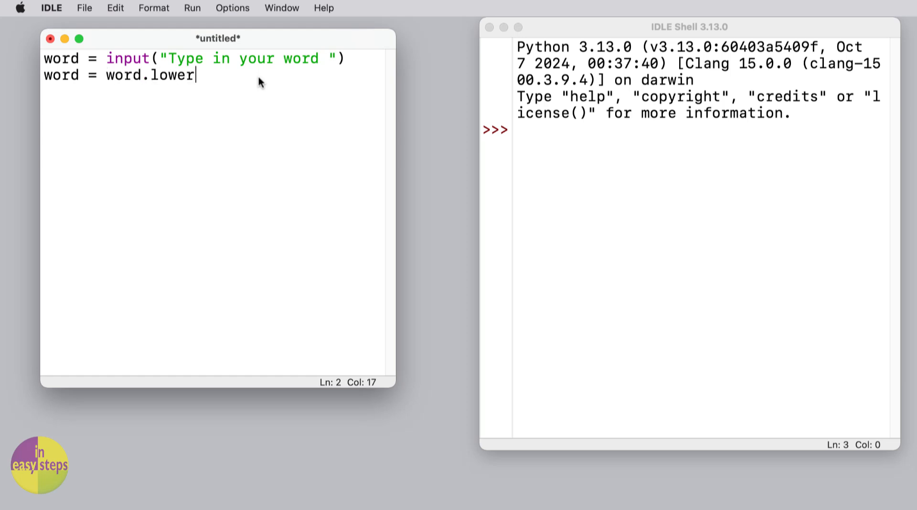
text(())
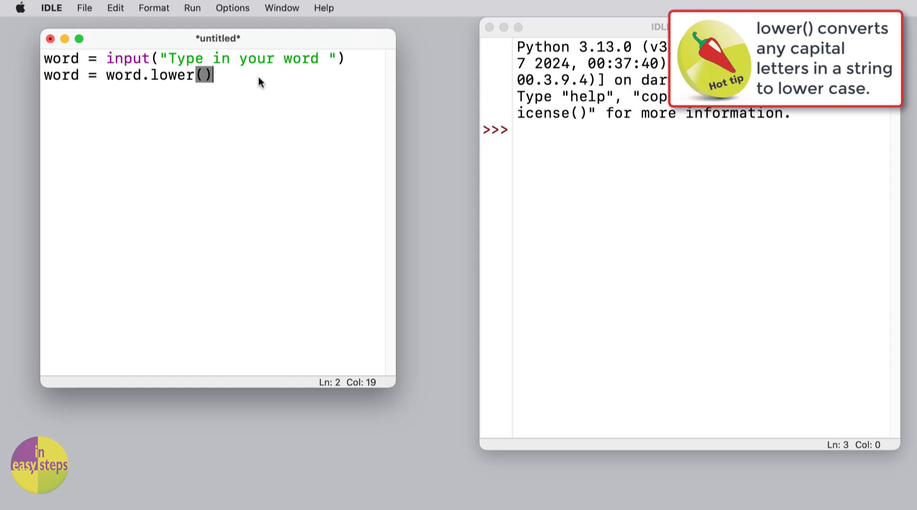
text(scor)
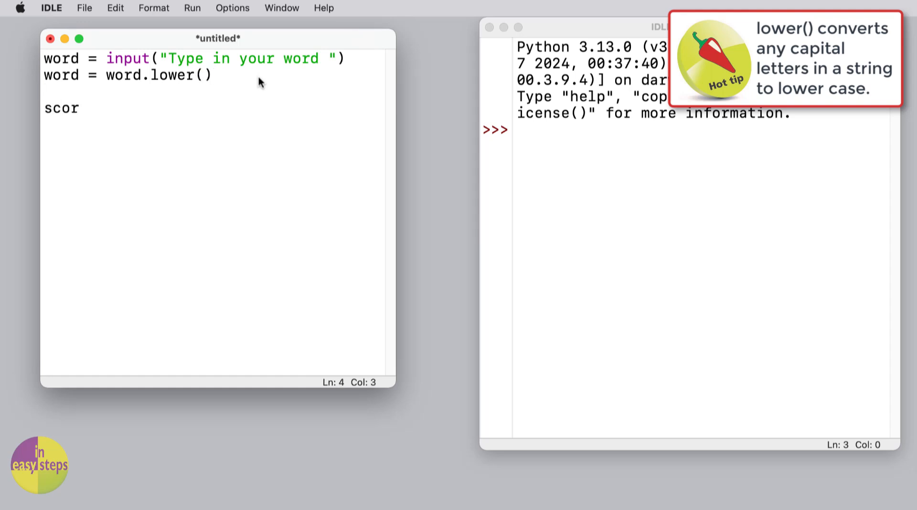
Set score = 0 and write the loop for n in range(len(word)):
text(e = 0)
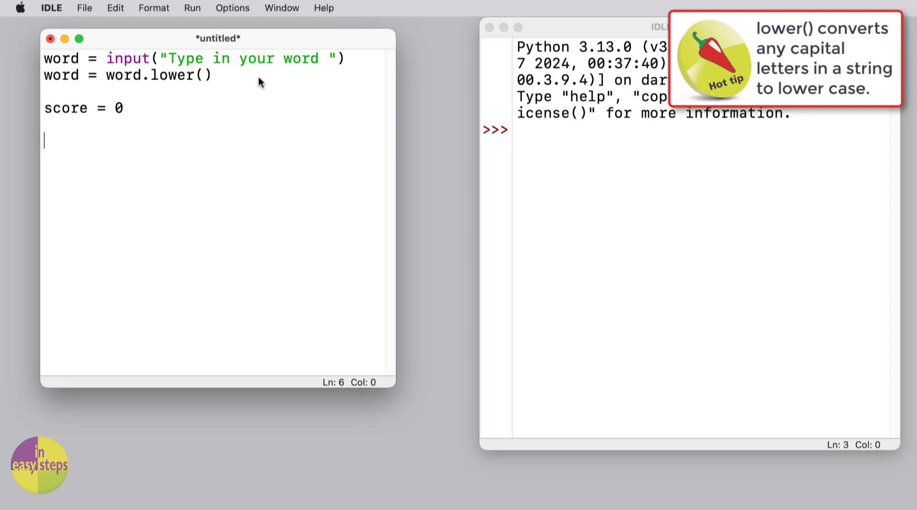
text(for n in)
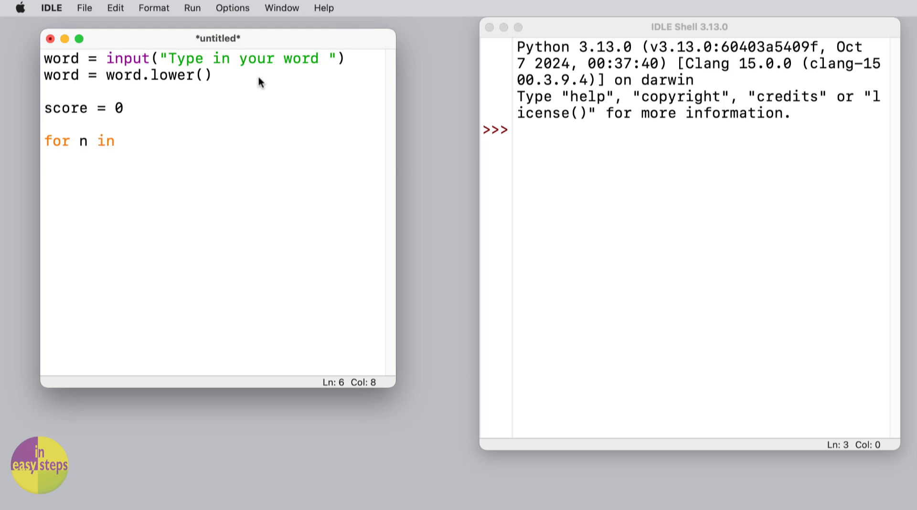
text(range()
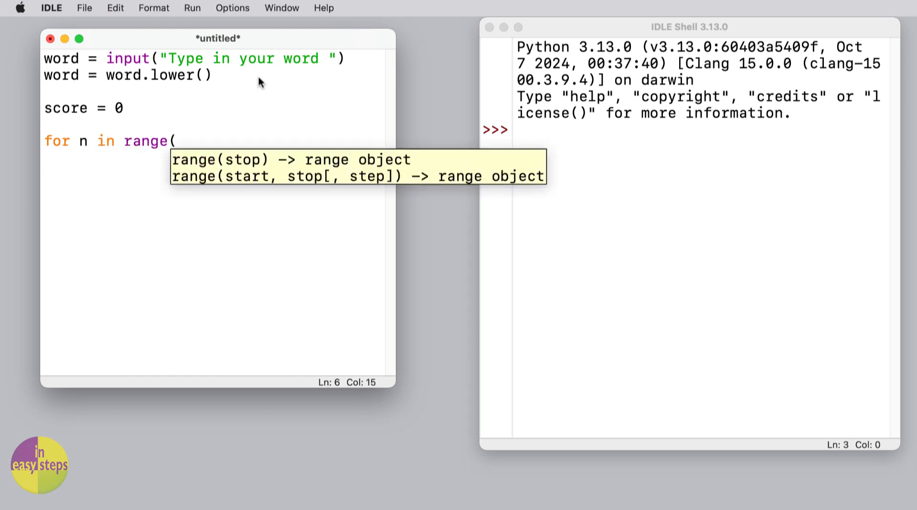
text(len)
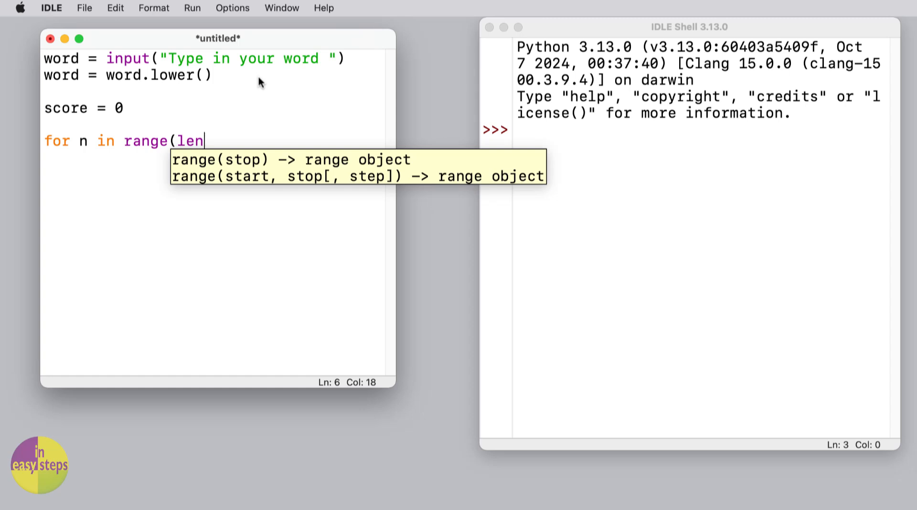
text((word))
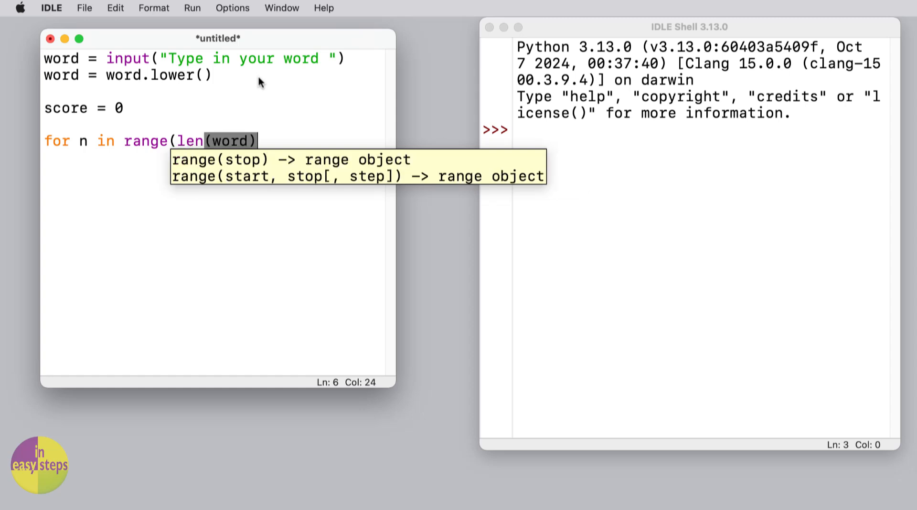
text():)
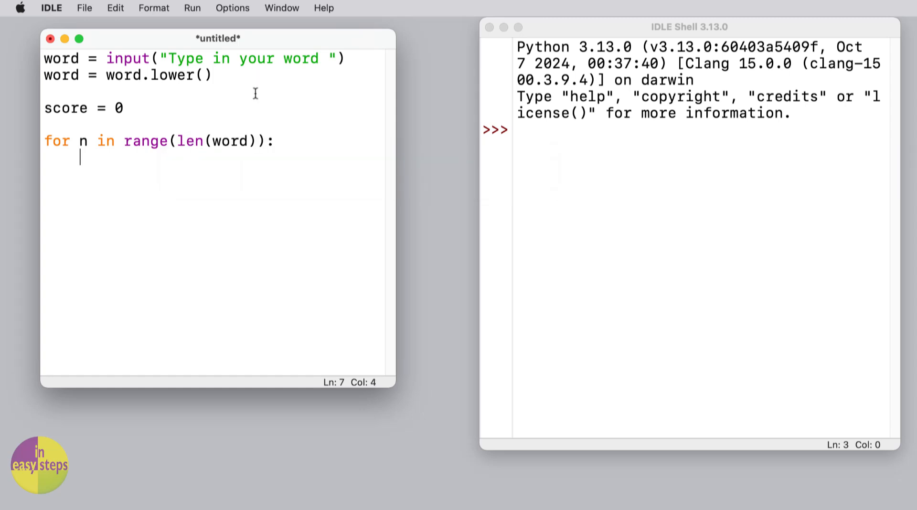
Inside the loop, print the current letter with print(word[n])
click(225, 142)
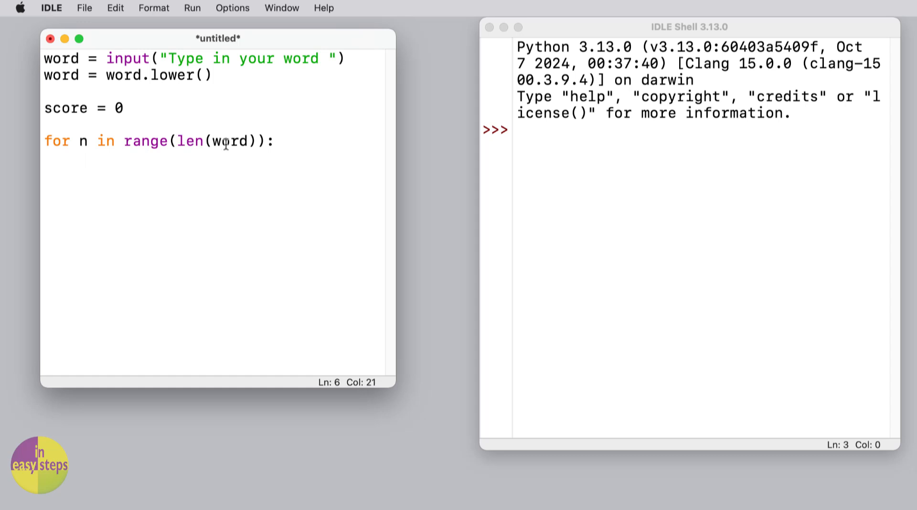
double_click(189, 141)
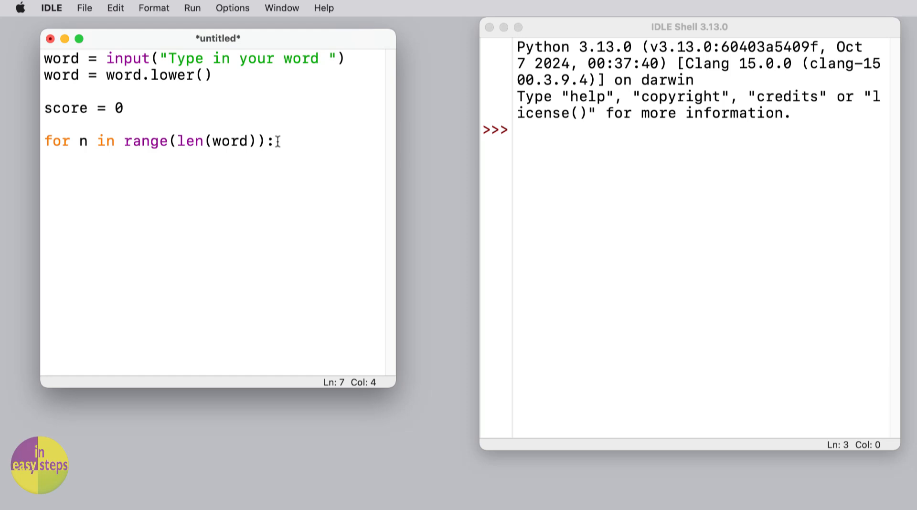
text(print(wor)
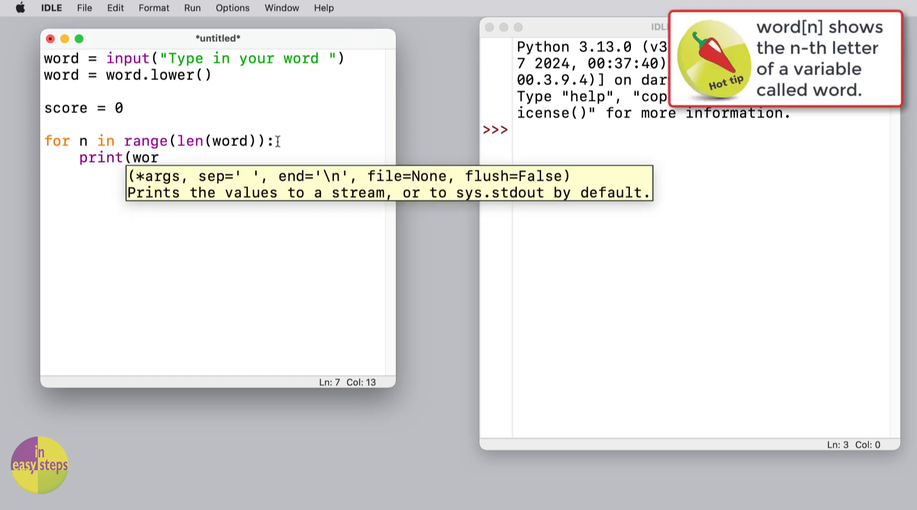
text(d)
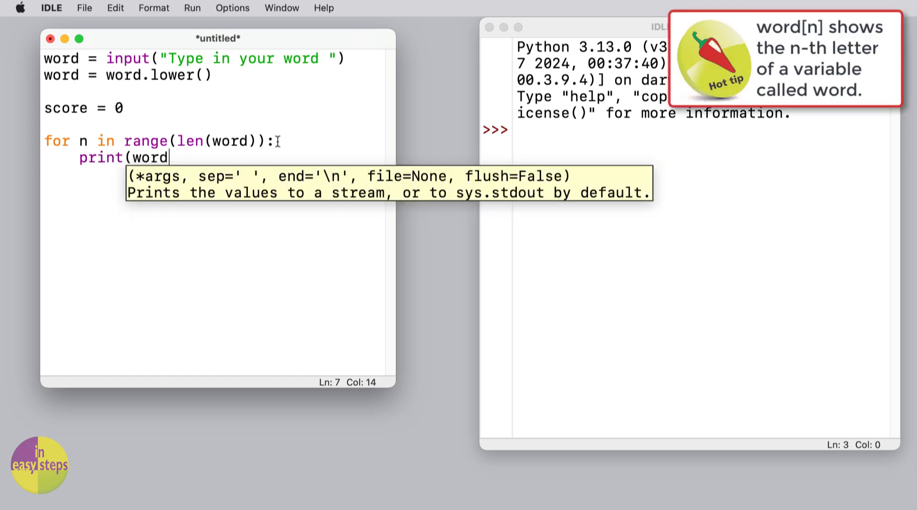
text([n])
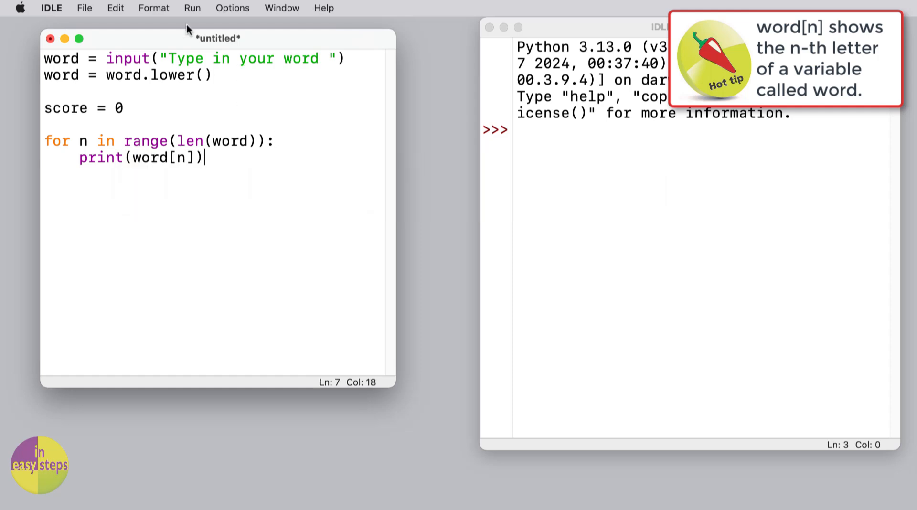
Save the script as scrabble score.py, confirming the overwrite of the existing file
click(84, 7)
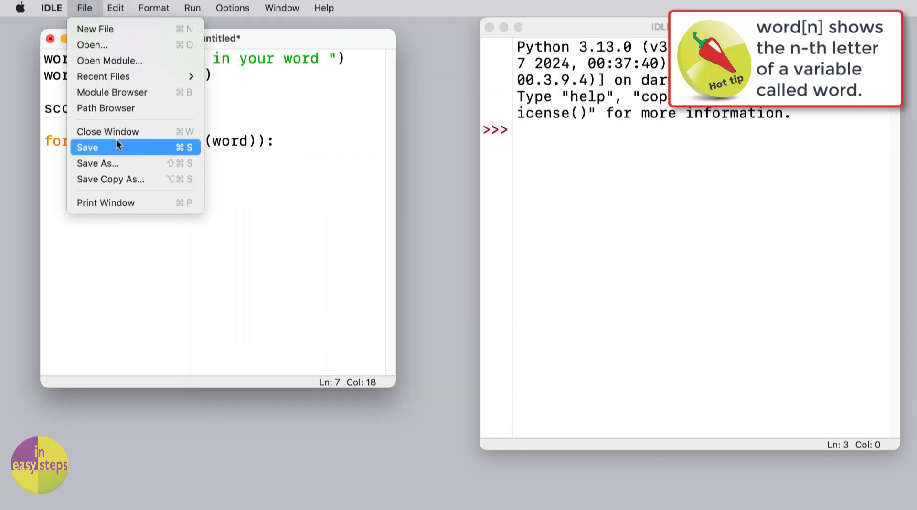
click(87, 147)
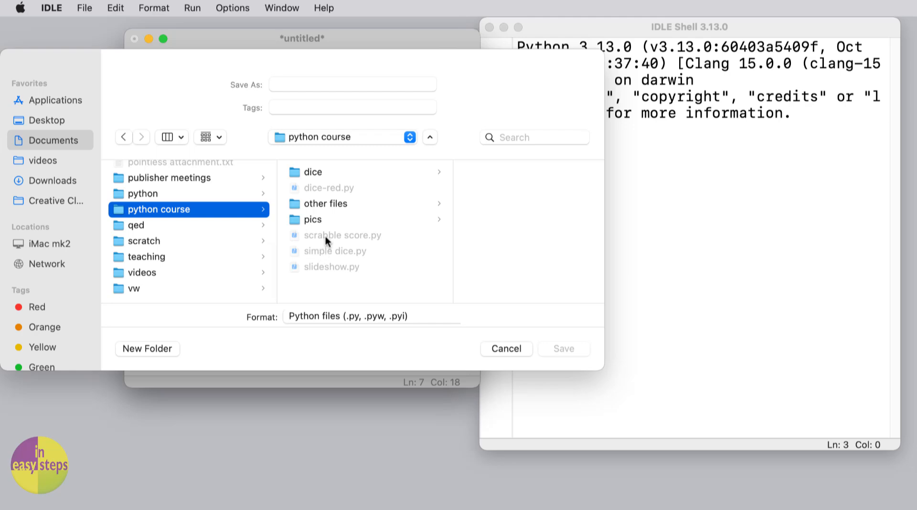
click(343, 234)
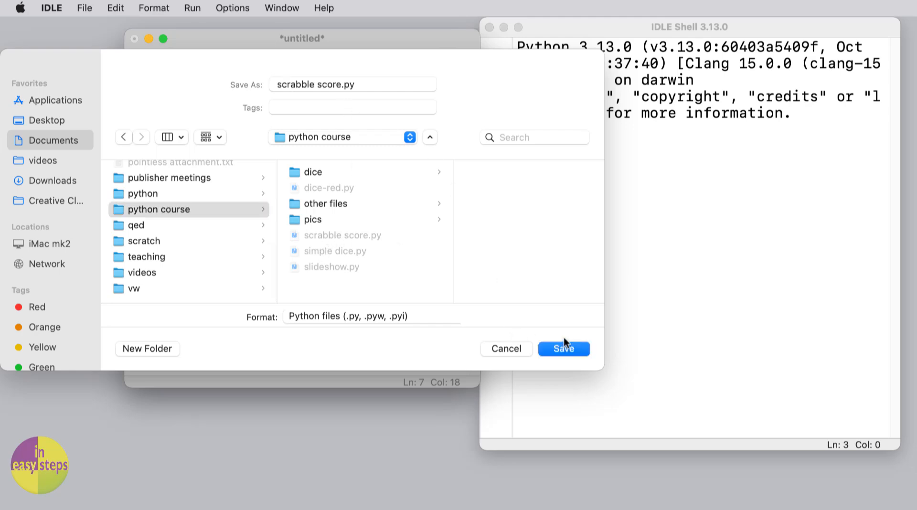
click(562, 349)
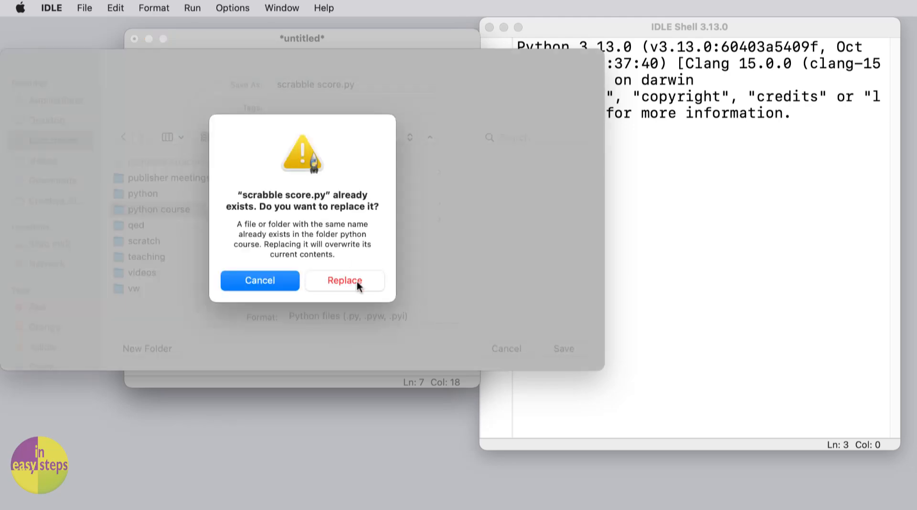
click(345, 280)
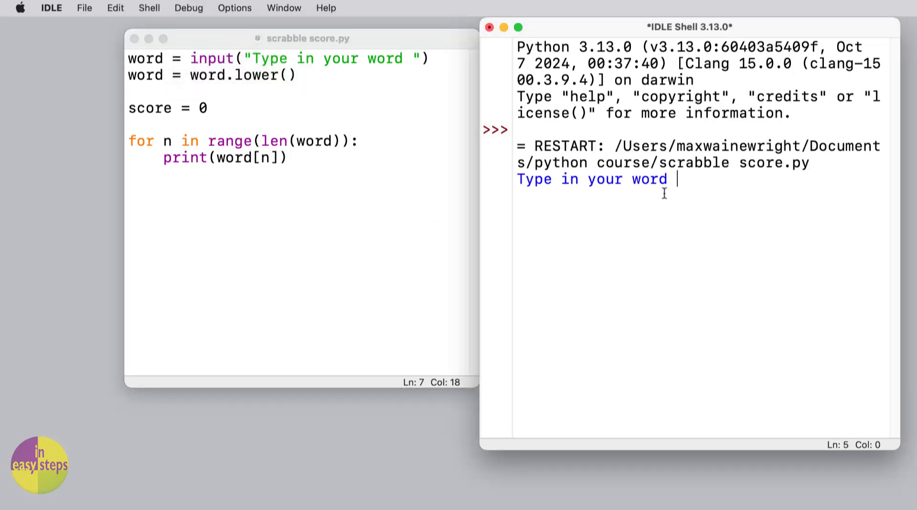
Test the running script with the word hello, then begin an if statement in the loop
text(hello)
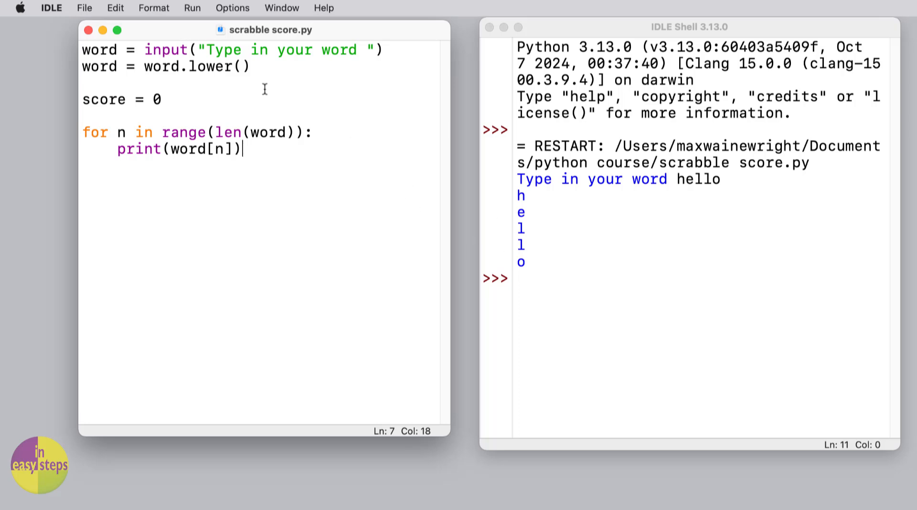
mouse_move(252, 150)
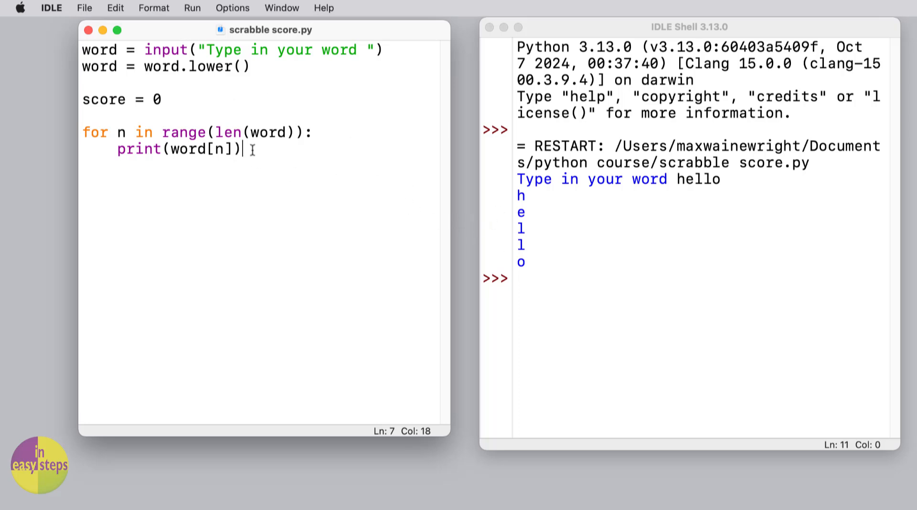
text(if)
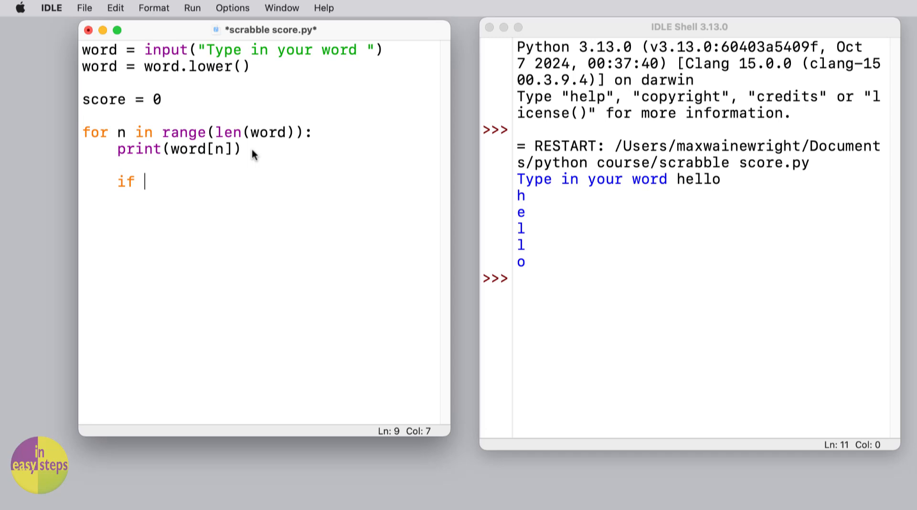
Write if word[n] == "q": with score = score +10 indented beneath it
text(word)
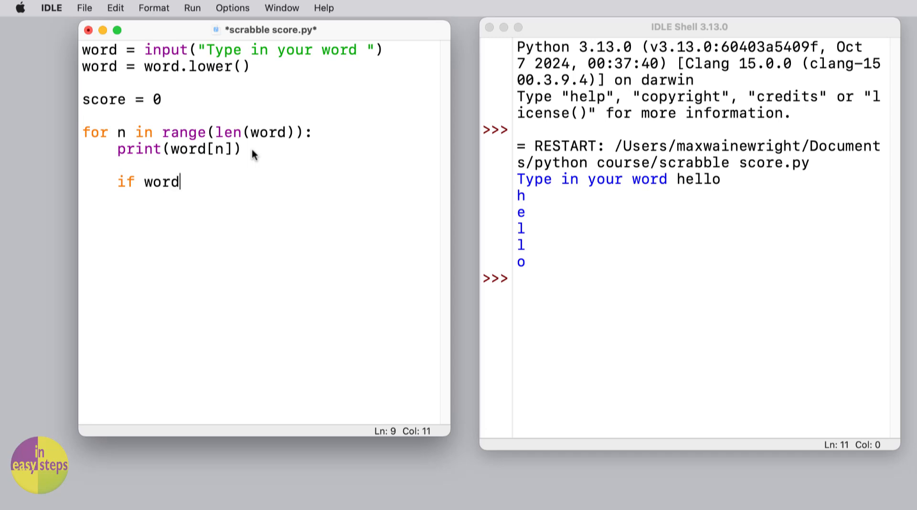
text([n=)
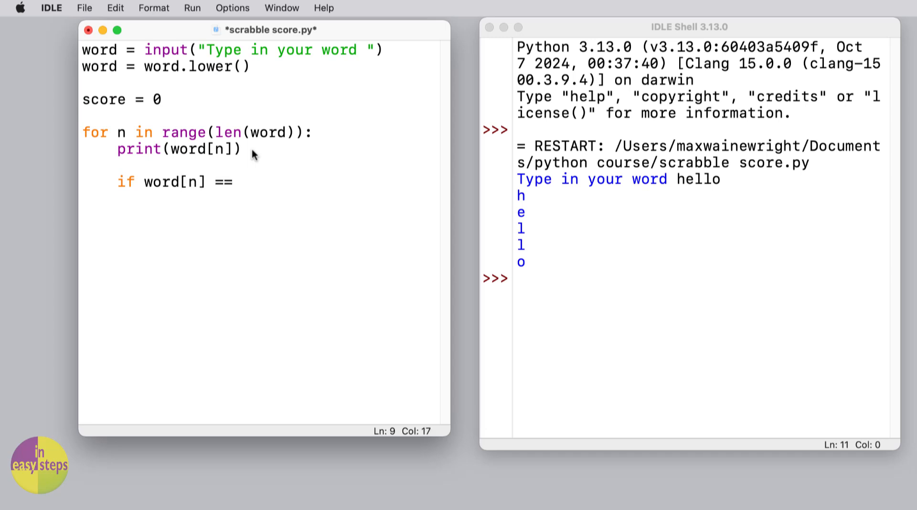
text("q":)
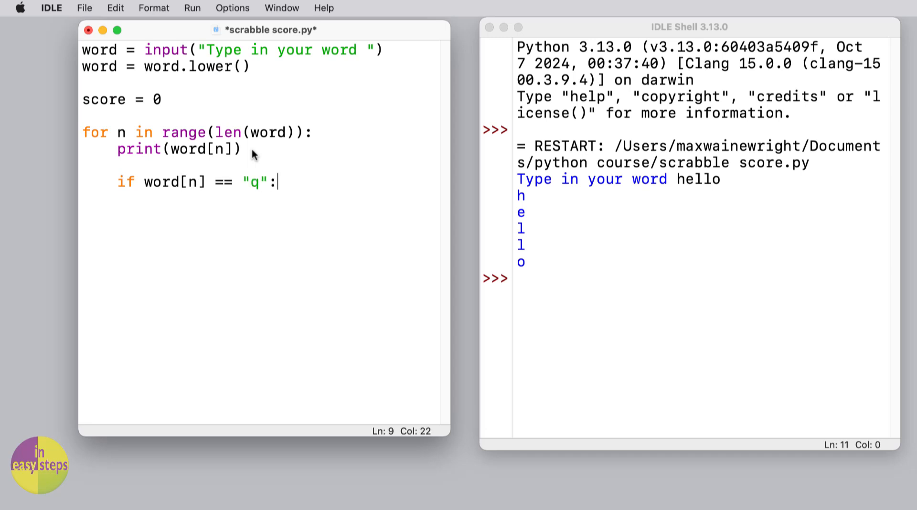
key(enter)
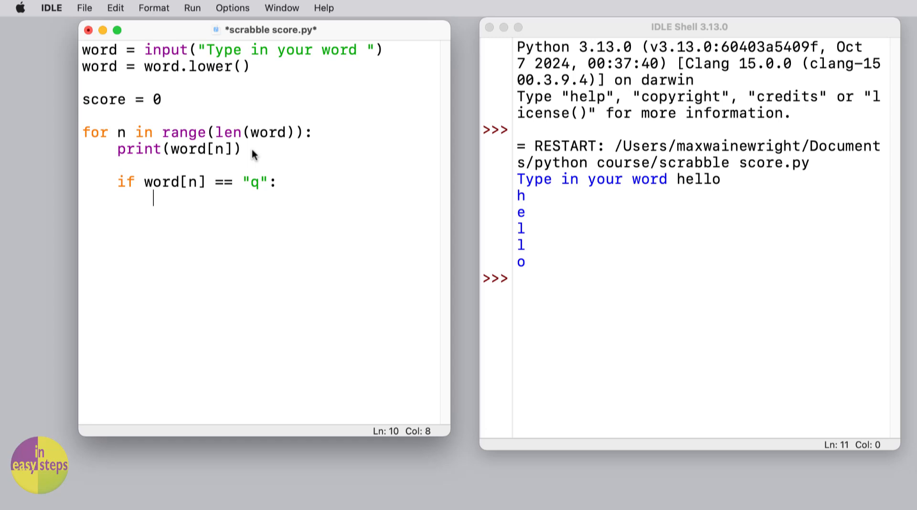
text(score)
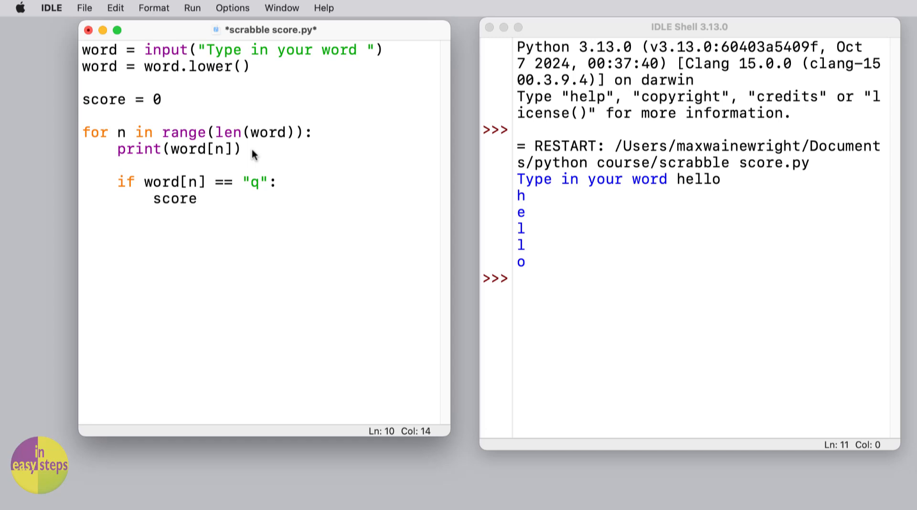
text(= score)
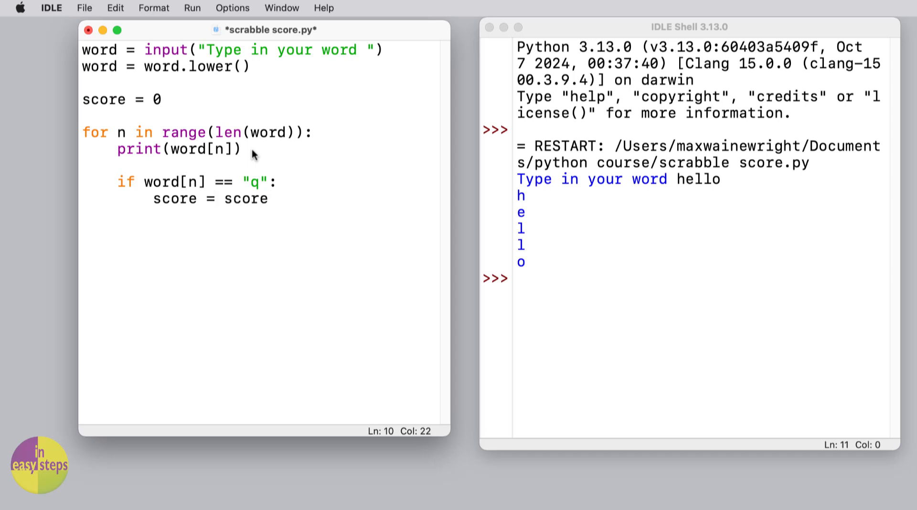
text(+10)
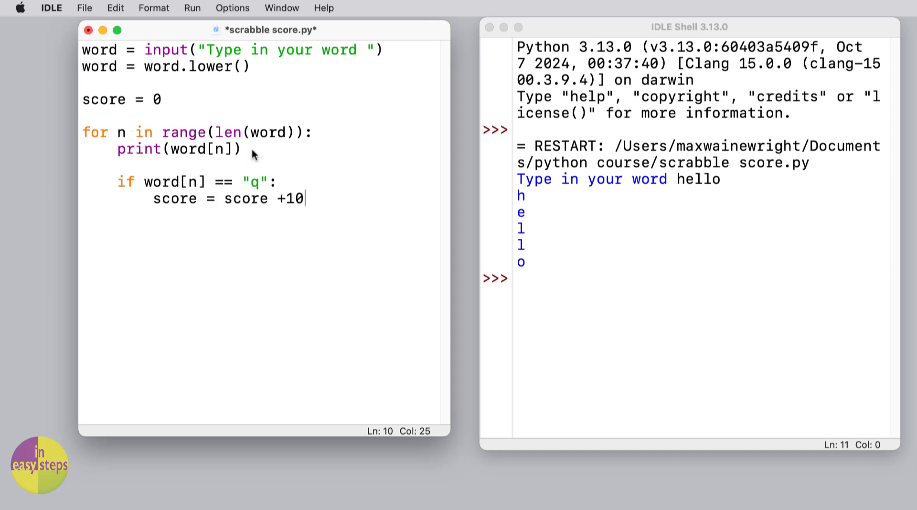
mouse_move(267, 184)
text( or )
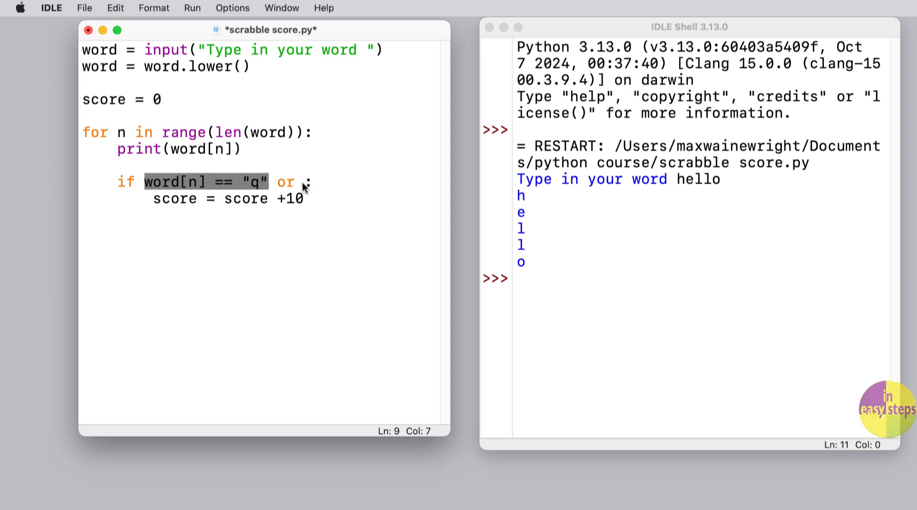
Extend the condition so the letter z also adds 10 to score
text(word[n] == "q")
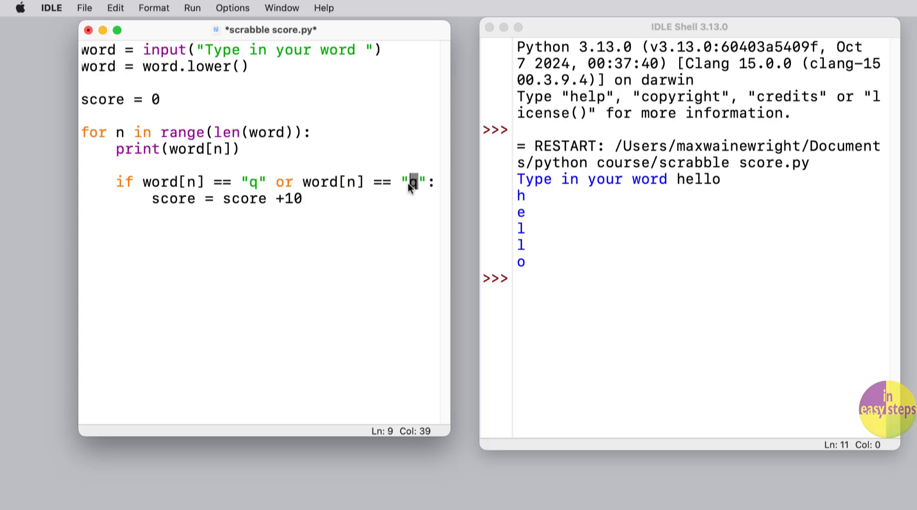
text(z)
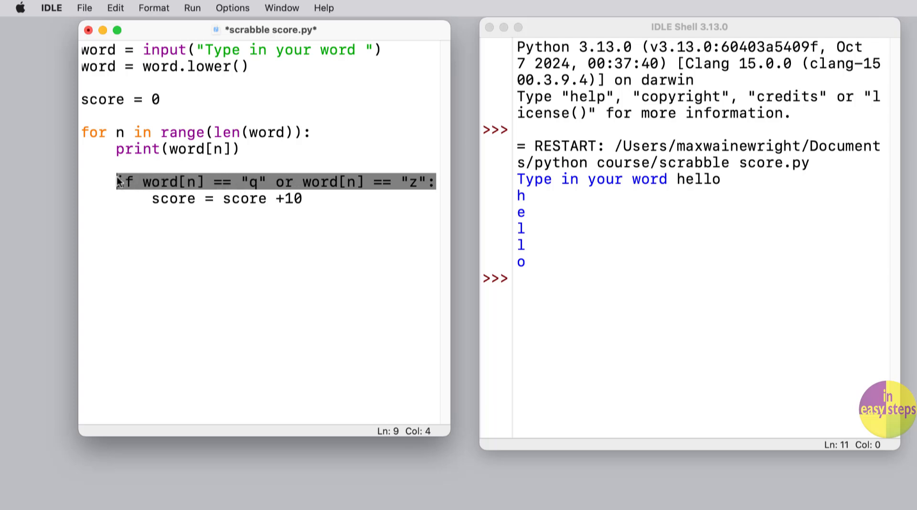
Replace the if with match word[n]: and remove the old score update line
text(na)
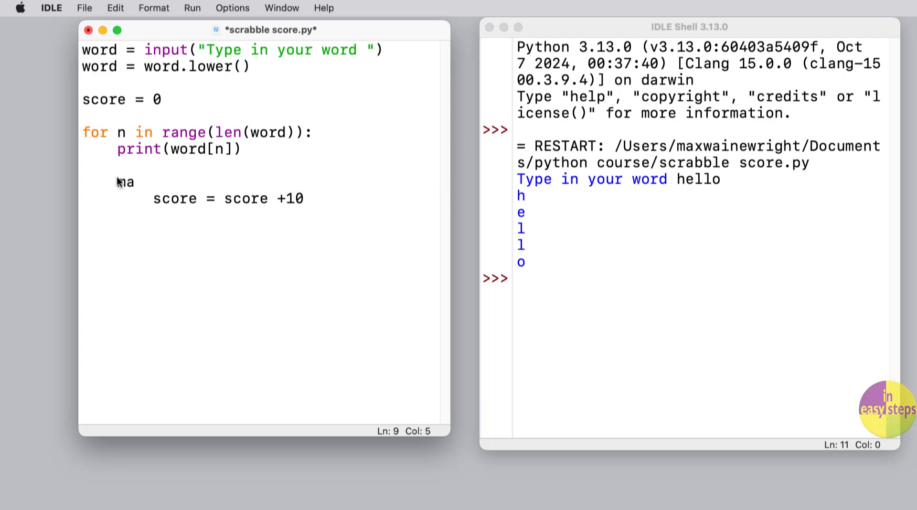
text(tch)
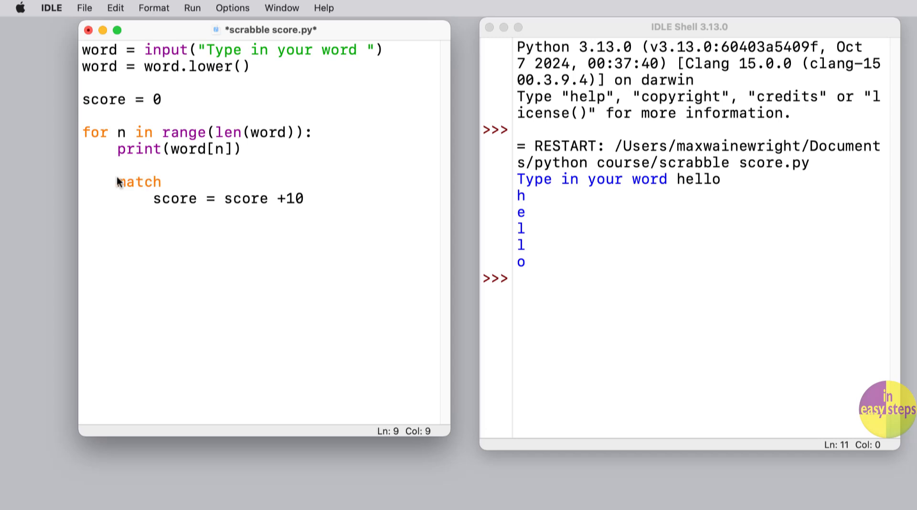
drag(153, 198, 303, 197)
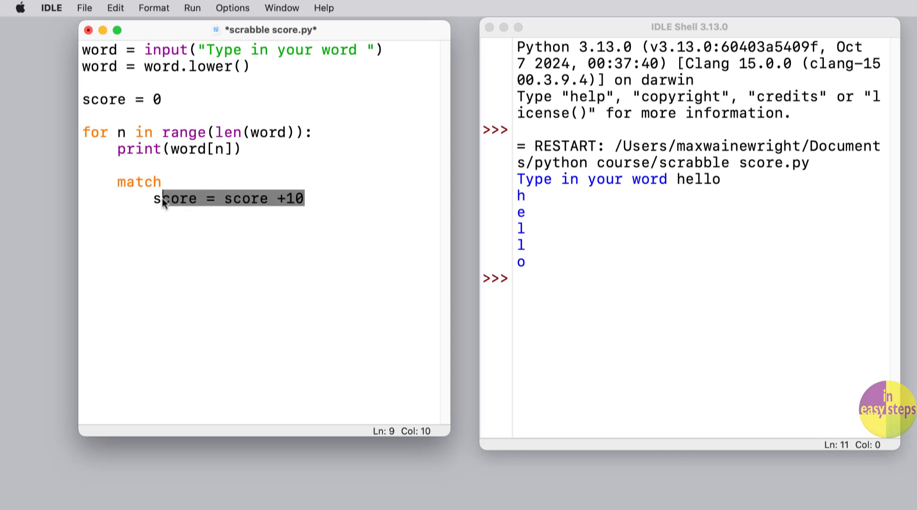
key(Delete)
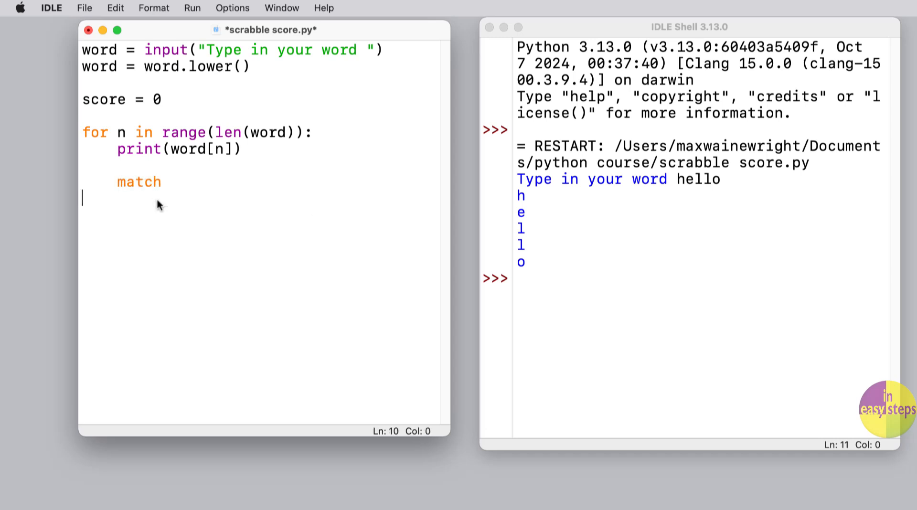
text(word)
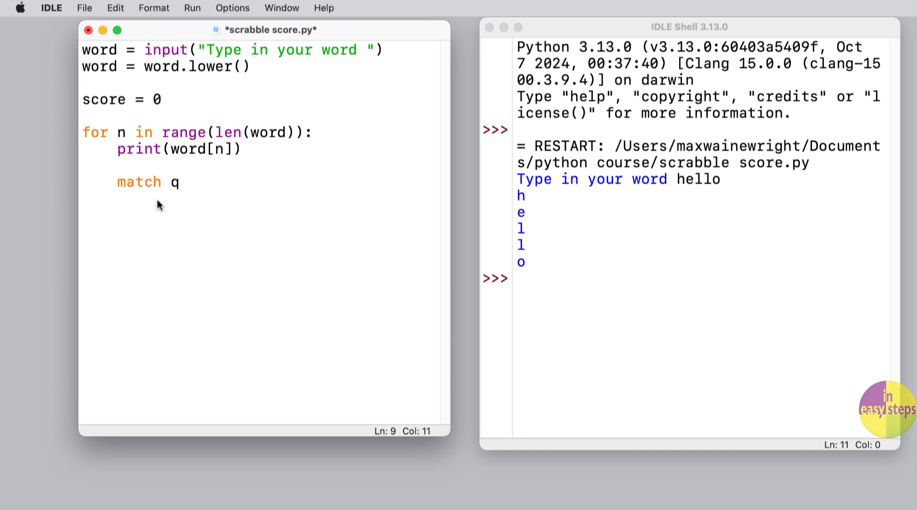
text(word[)
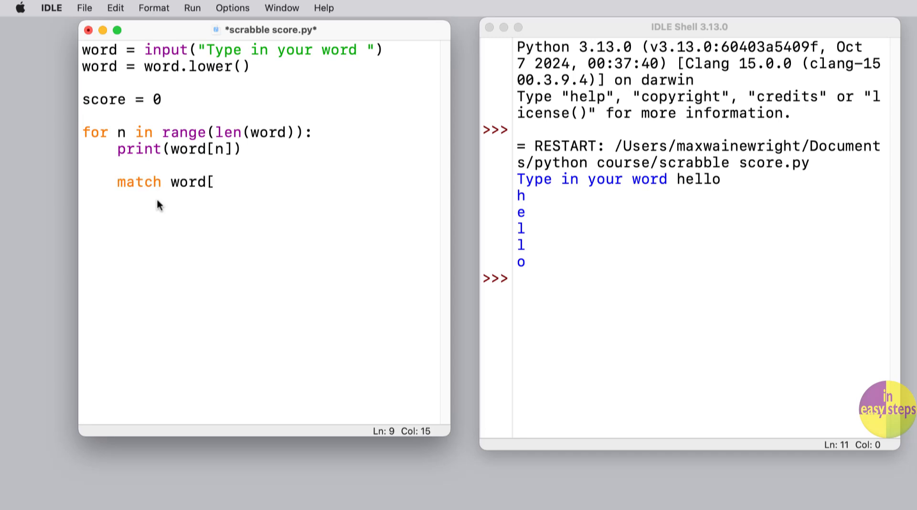
text(n]:)
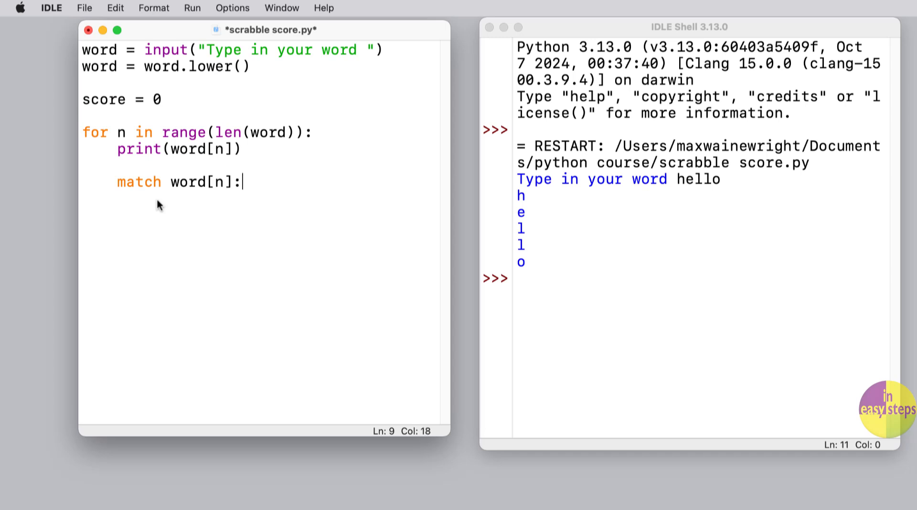
Add case "q"|"z": tile = 10 and case _: tile = 1 to the match
text(case)
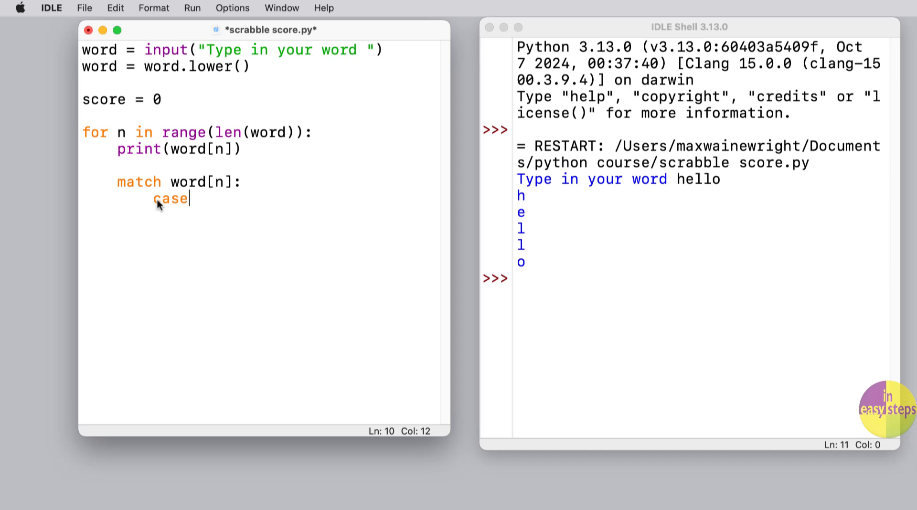
text("q")
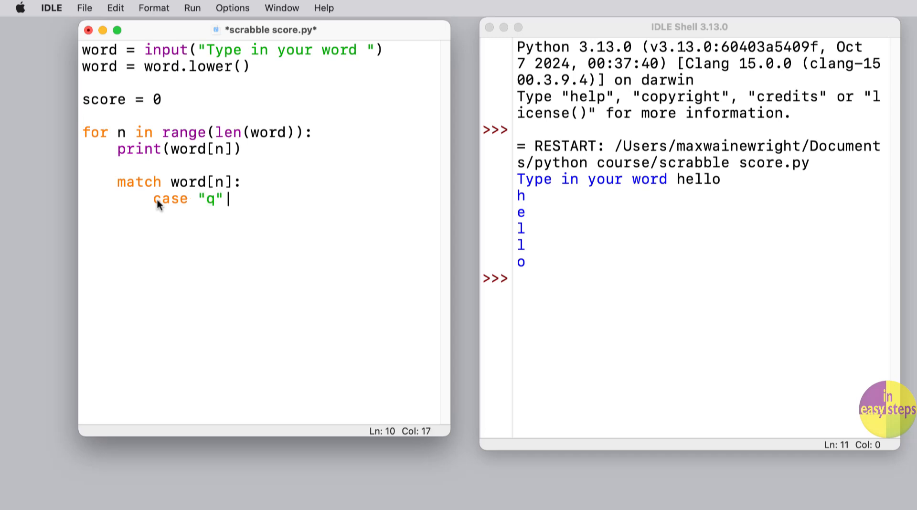
text(|"z":)
text(t)
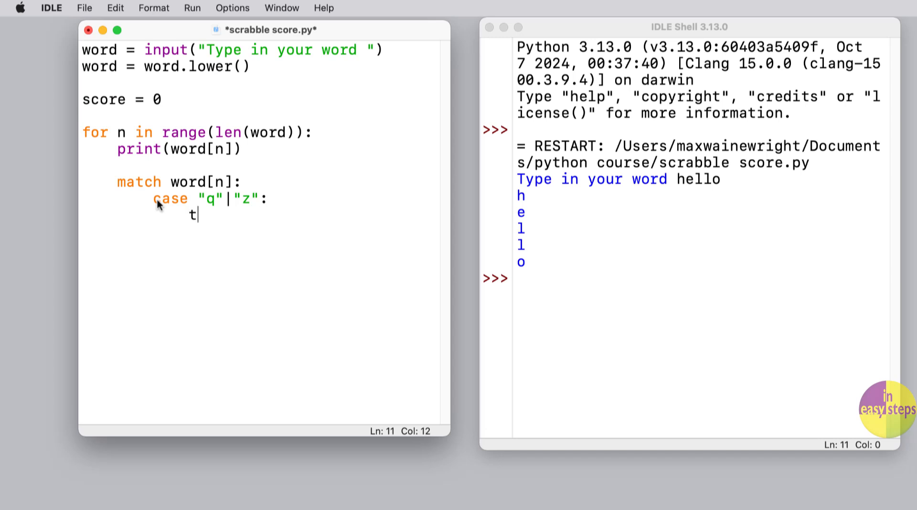
text(ile = 10)
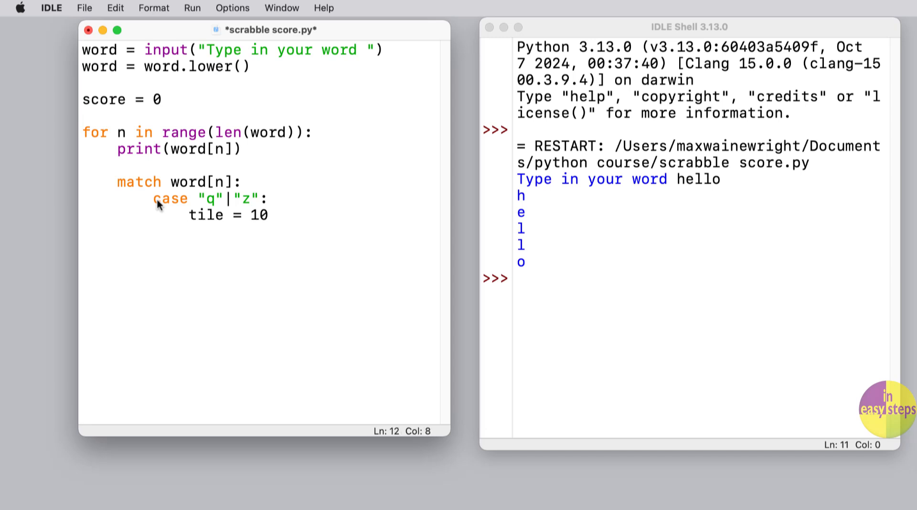
text(case _)
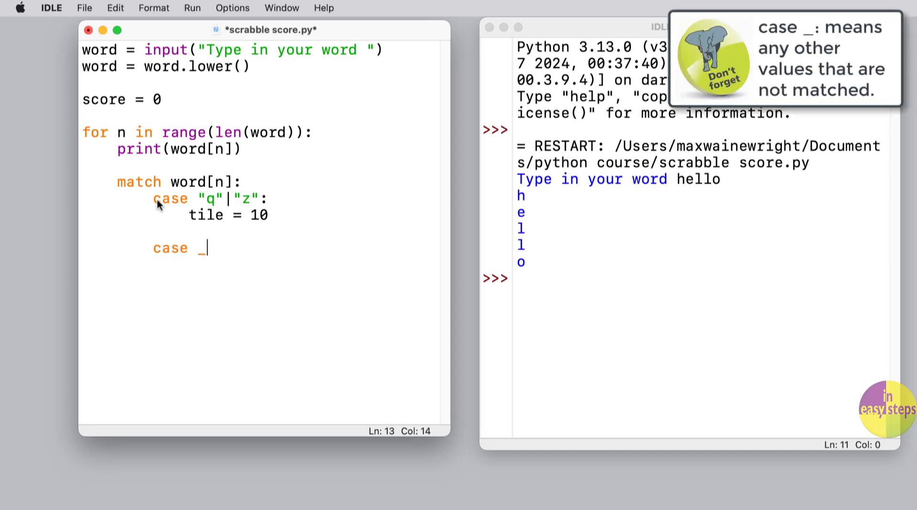
text(")
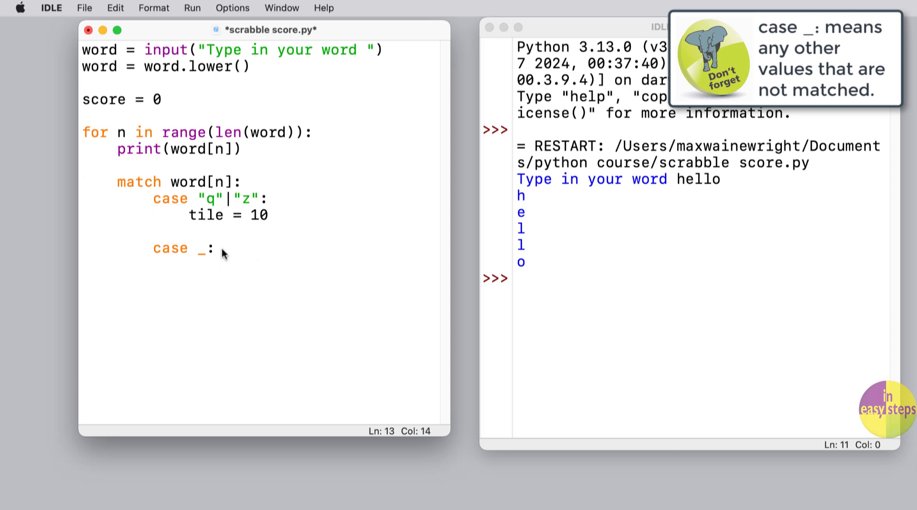
text(tile = 1)
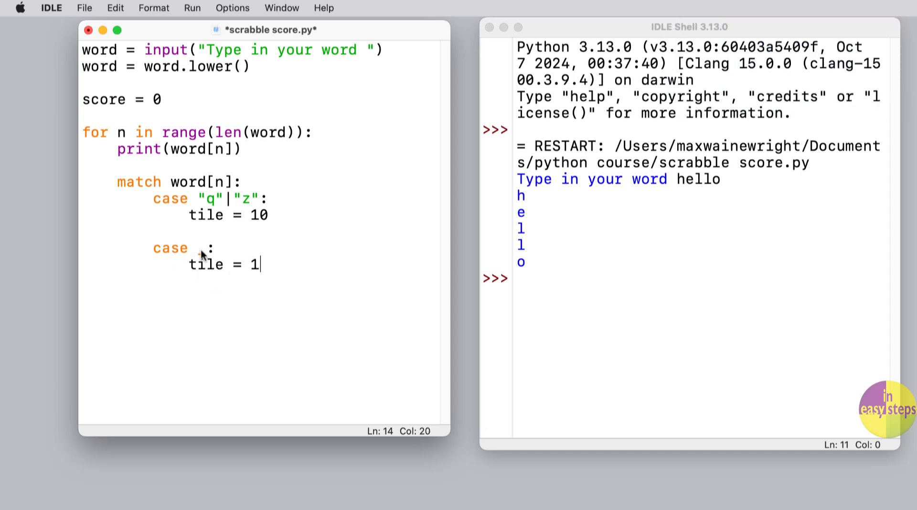
text(_)
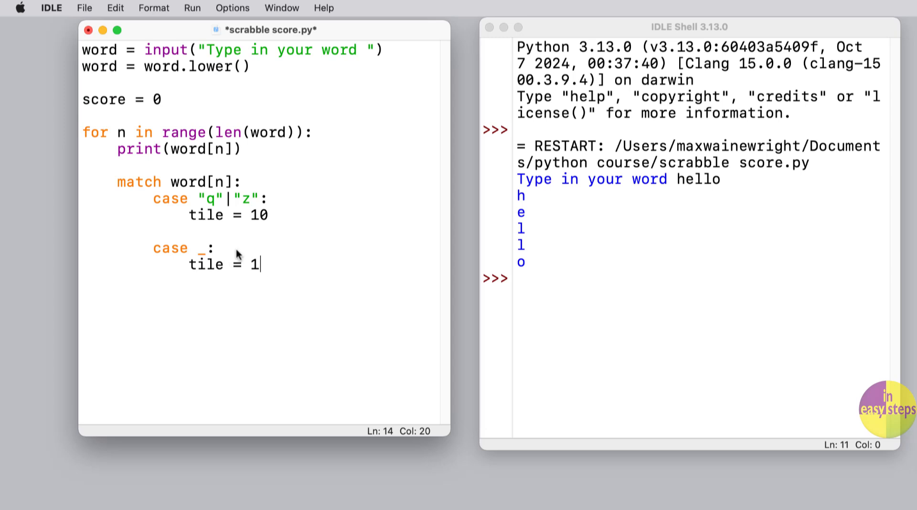
key(enter)
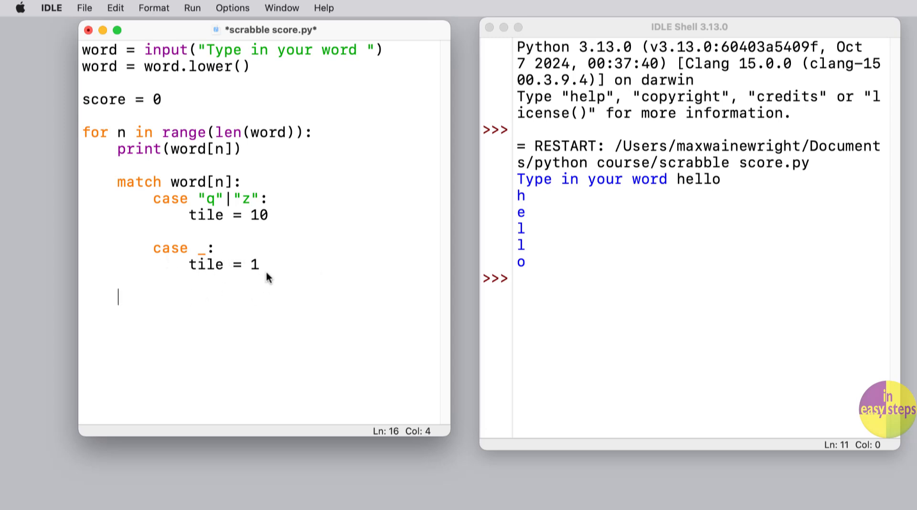
mouse_move(121, 190)
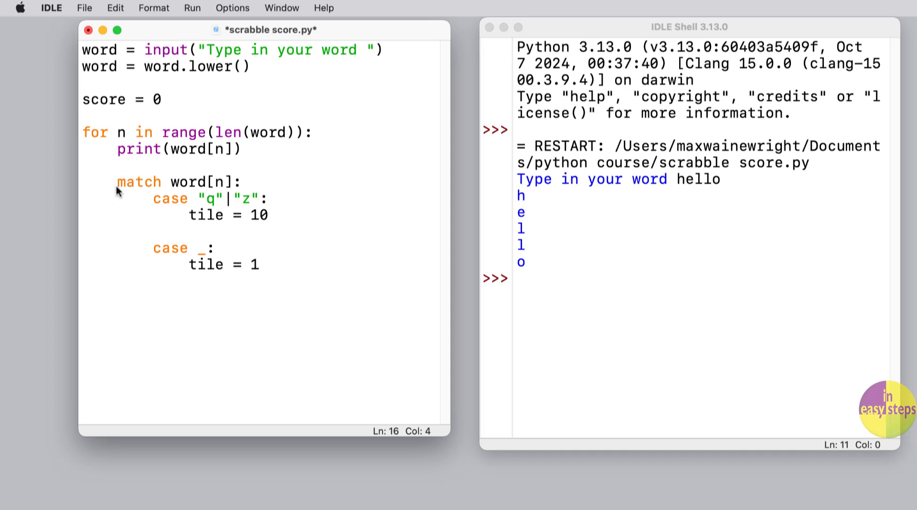
After the match, write score = score + tile and print(word[n] , tile)
text(score = score + tile)
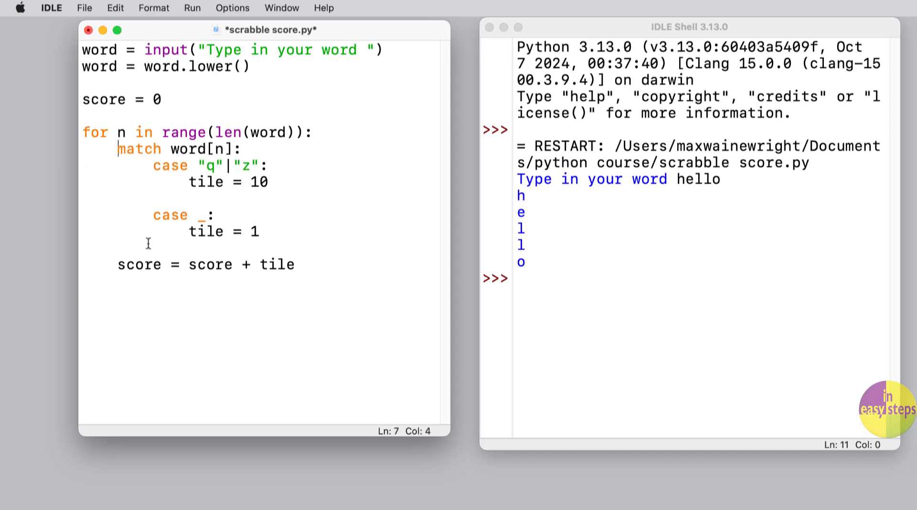
text(print(word[n]))
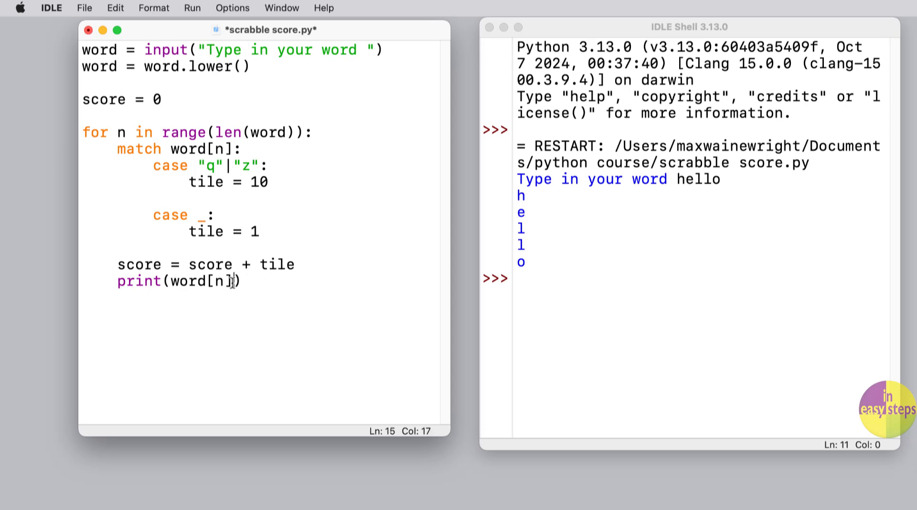
text(, tile)
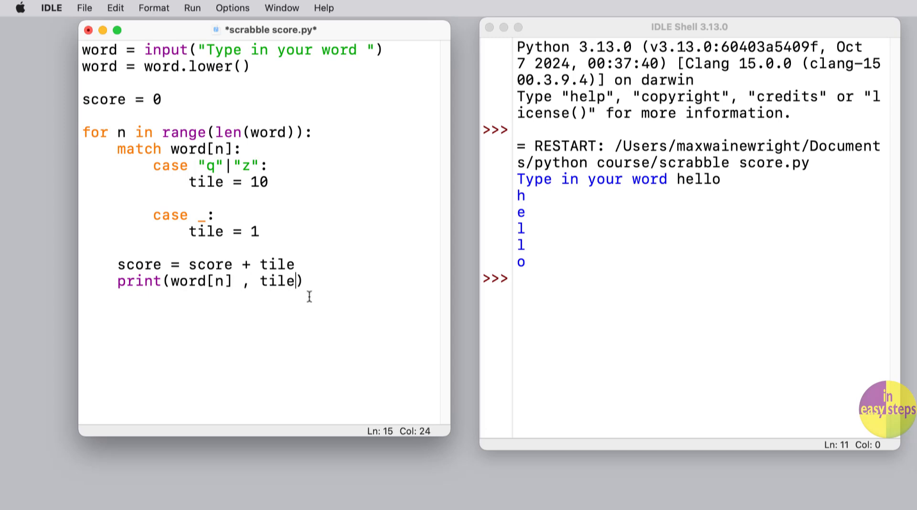
click(192, 7)
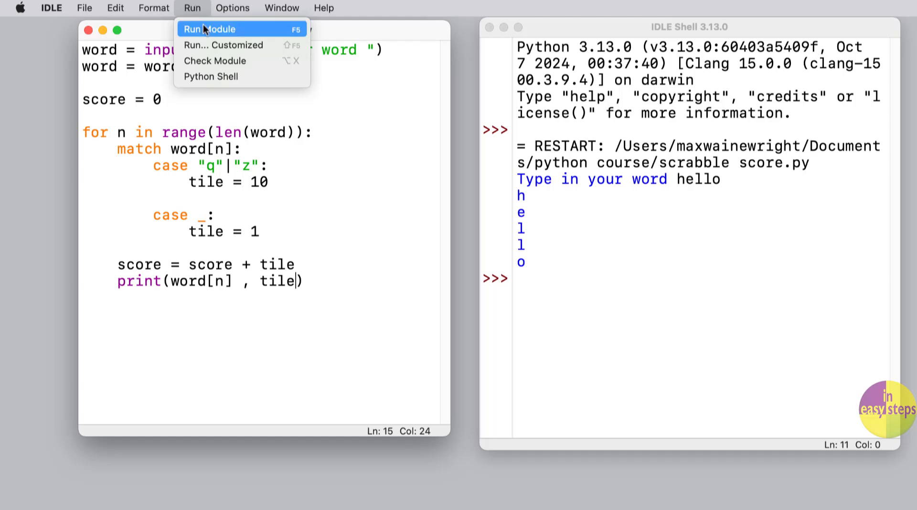
Run the module and test it with quiz, then begin a print after the loop
click(210, 29)
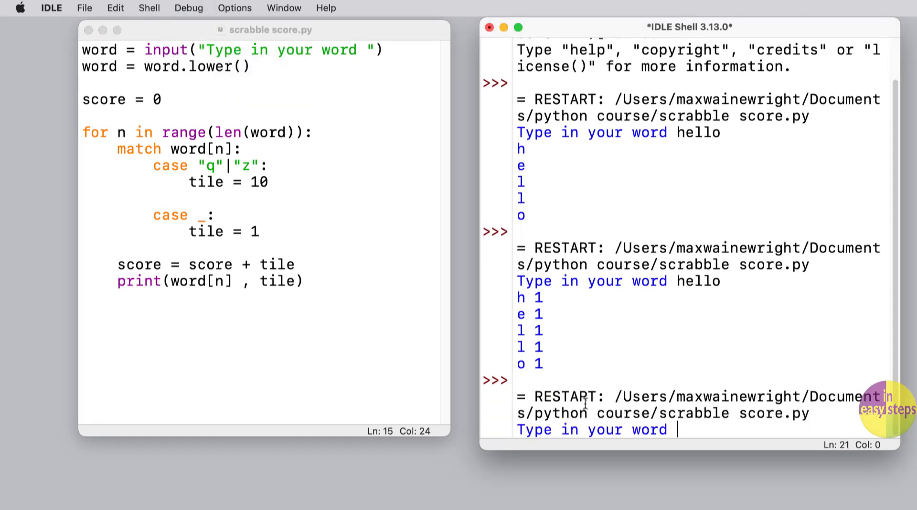
text(quiz)
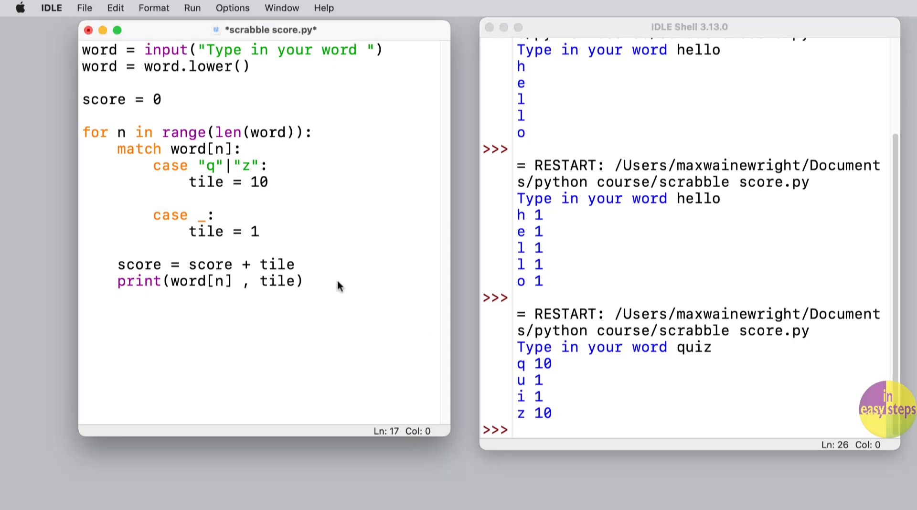
text(print(")
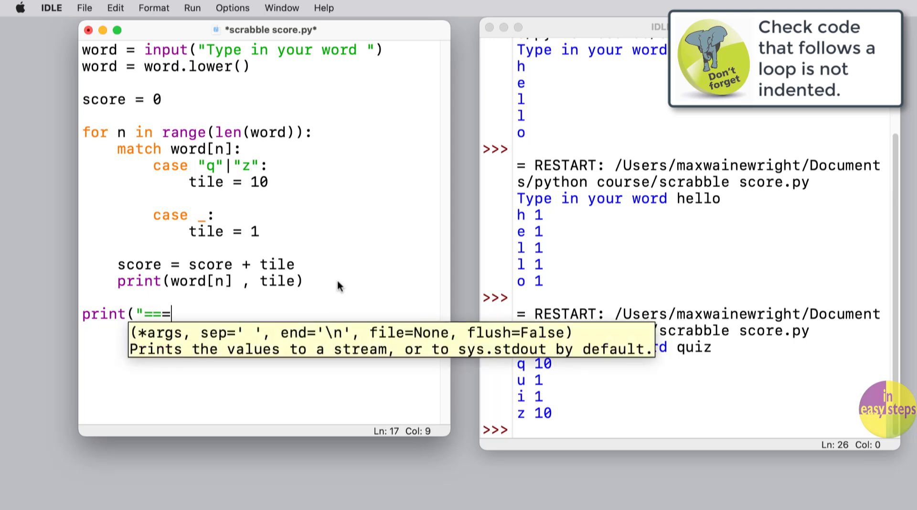
Print a "=======" separator and then print(score) after the loop
text(========"))
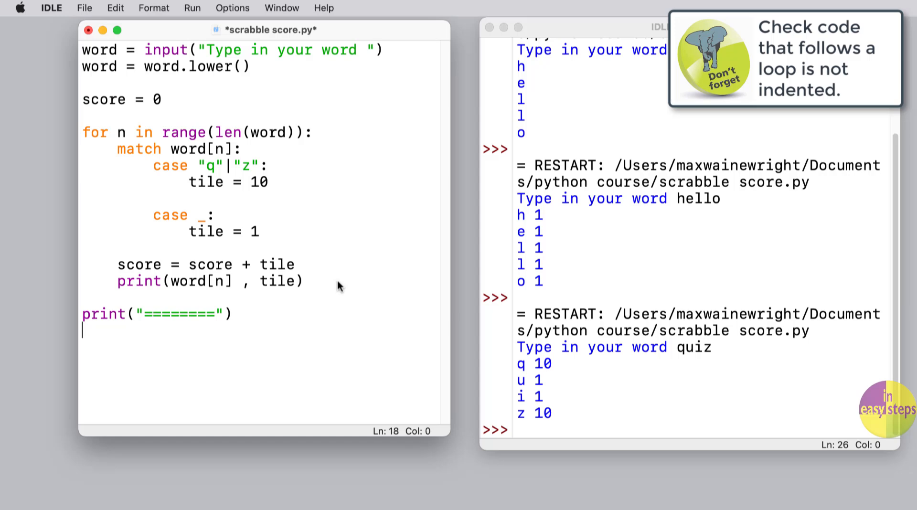
text(print()
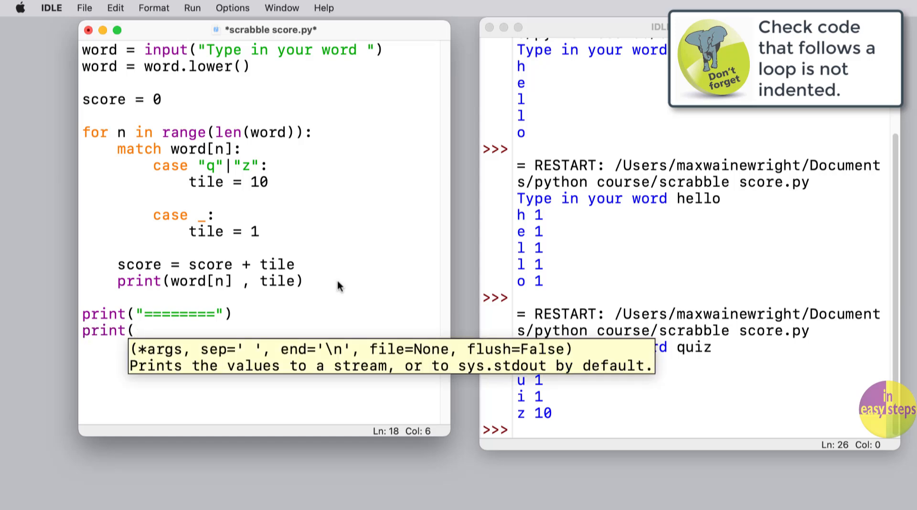
text(score))
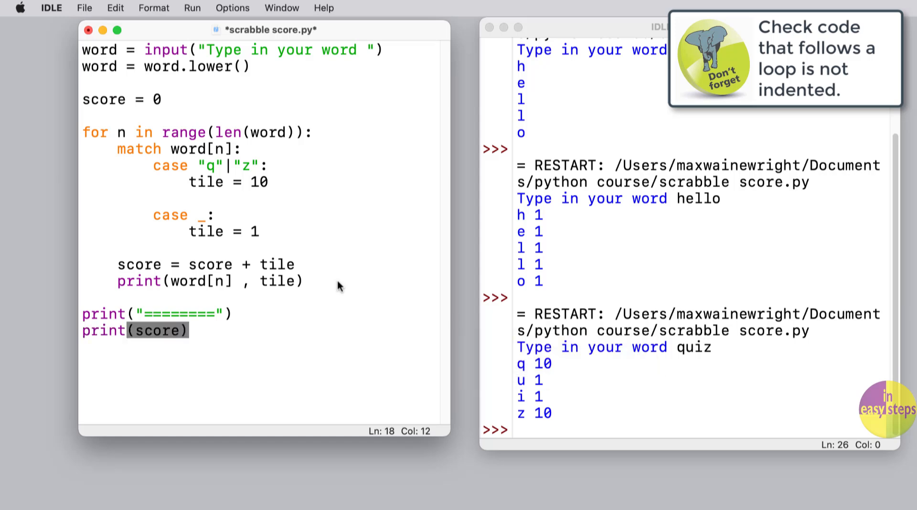
click(192, 8)
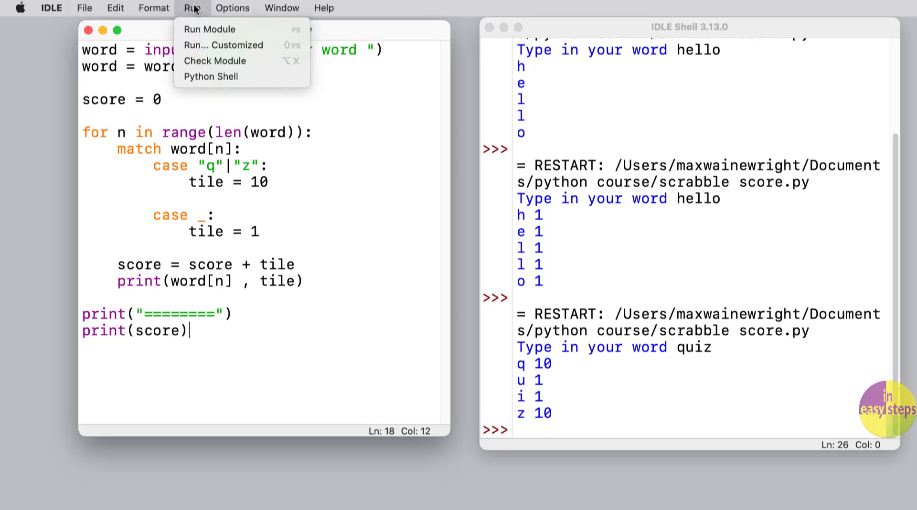
Run the module and score 'quiz' for a total of 22, then select the q|z case to duplicate
click(209, 29)
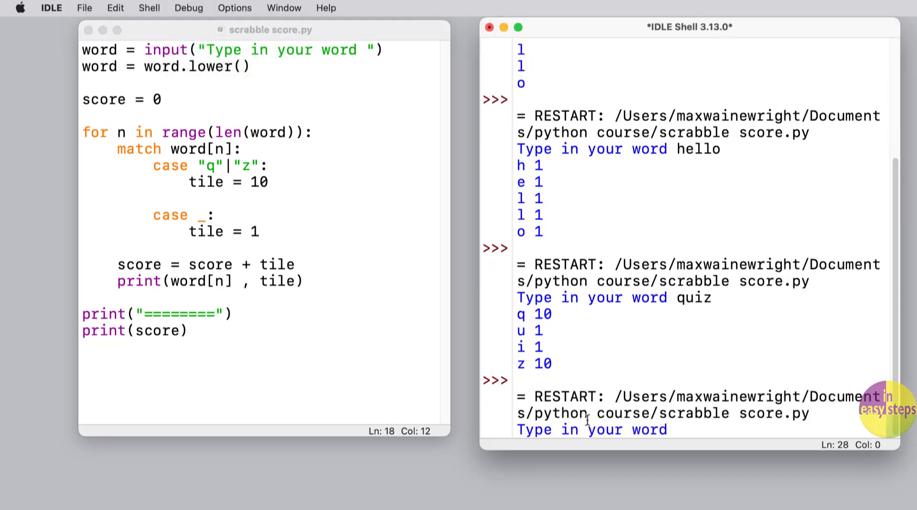
text(quiz)
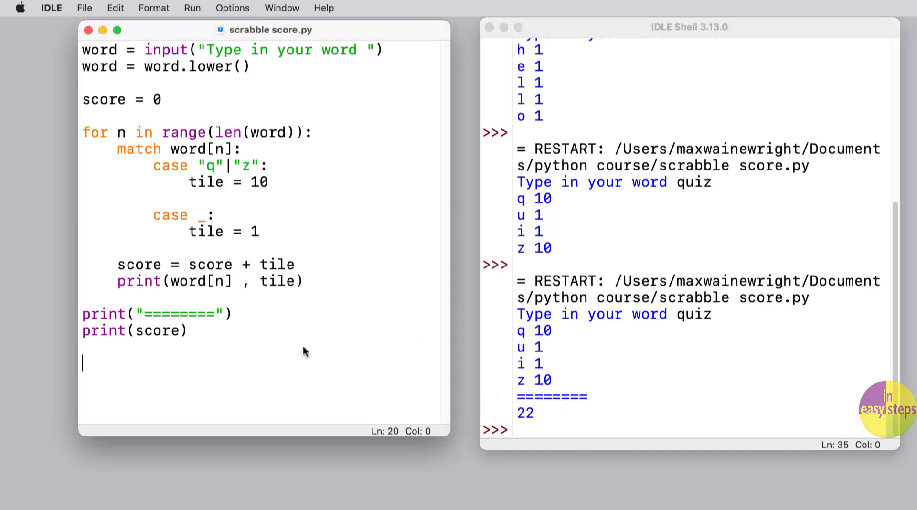
mouse_move(275, 185)
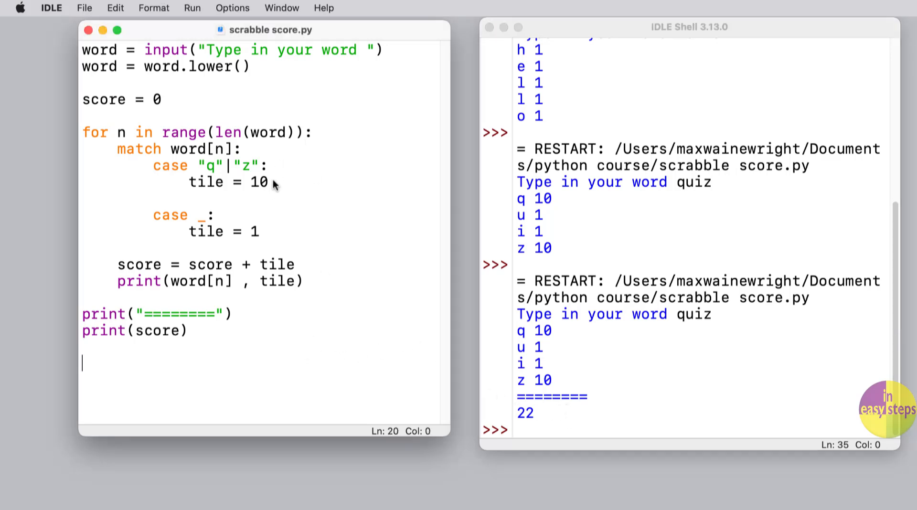
drag(152, 165, 267, 181)
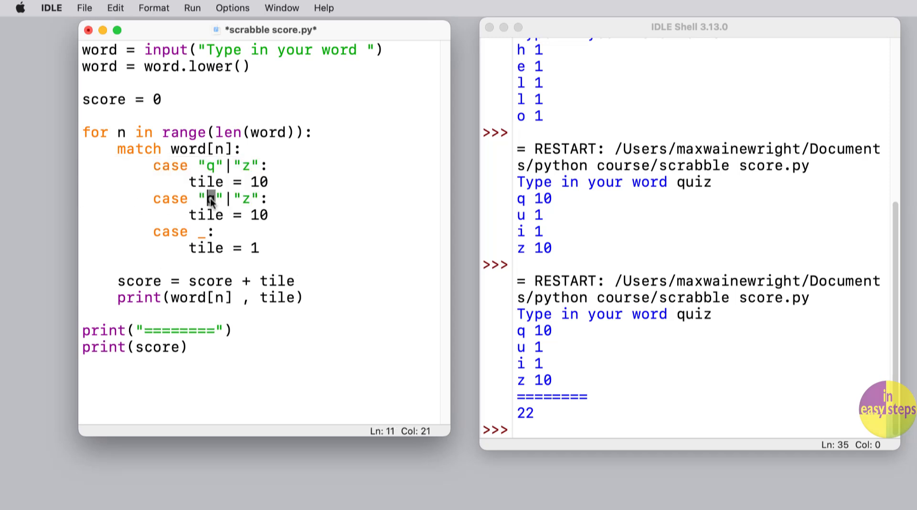
Edit the copied case so "x"|"j" sets tile = 8
text(x)
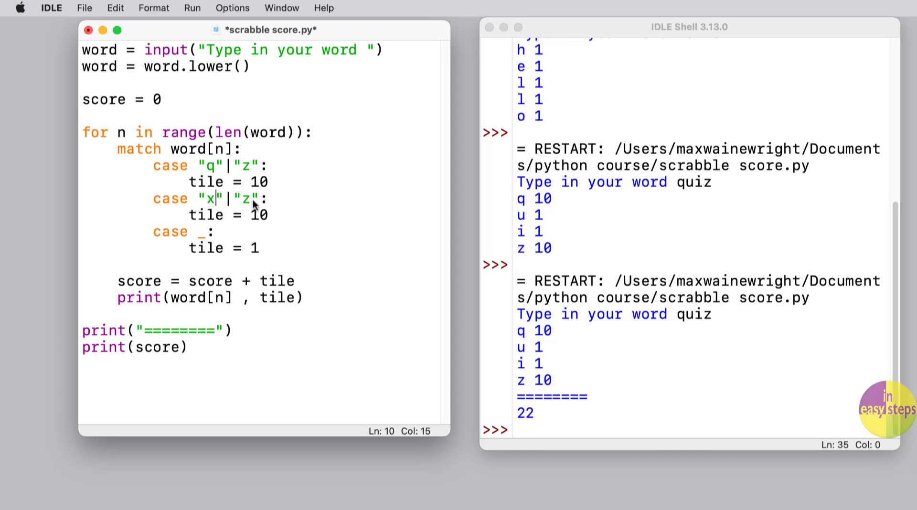
double_click(248, 198)
text(j)
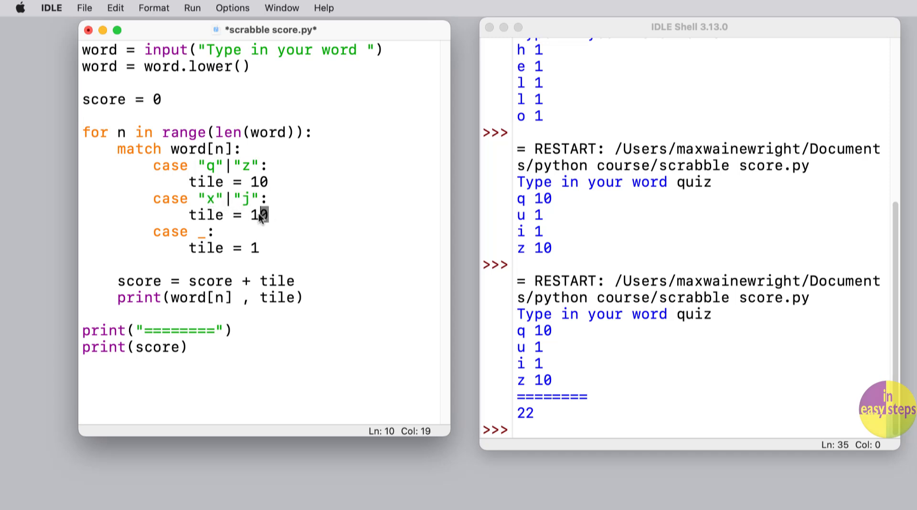
text(8)
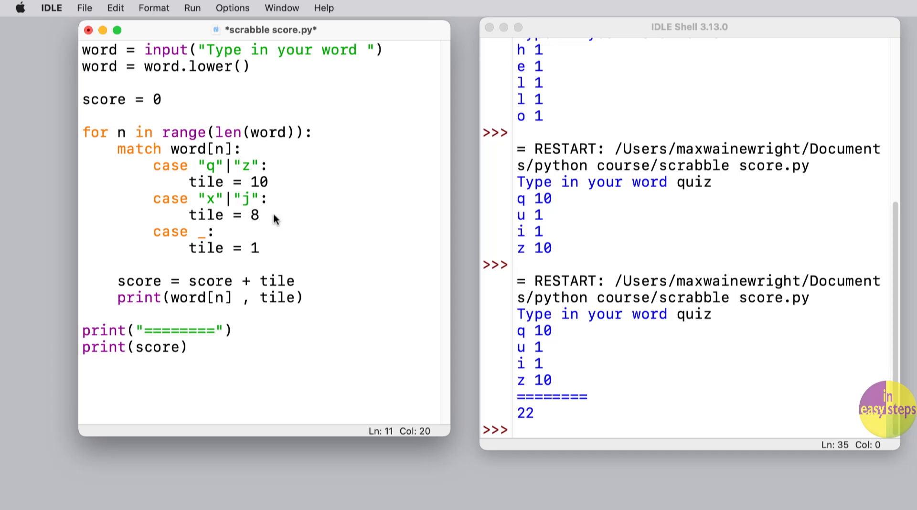
mouse_move(267, 219)
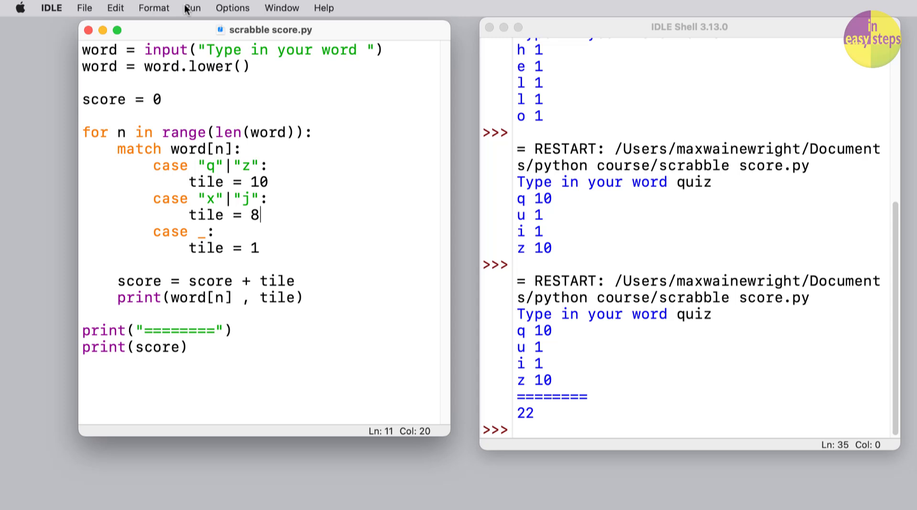
Run the module and score 'just', showing j as 8 and a total of 11
key(F5)
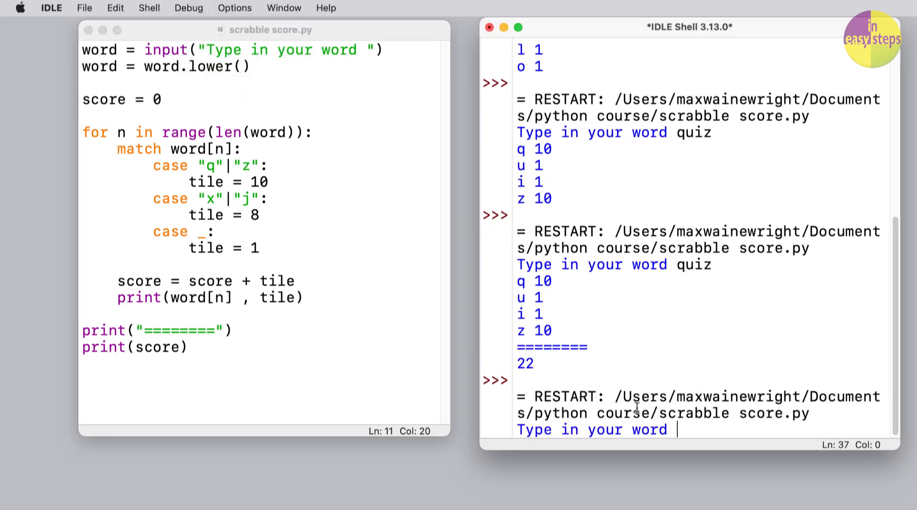
text(just)
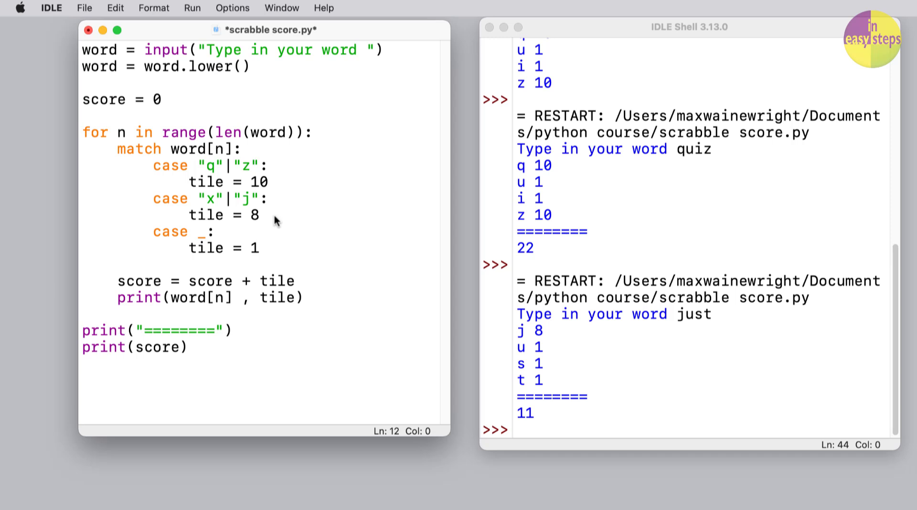
Add a case for "k" that sets tile = 5
text(case "q"|"z":)
text(tile = 10)
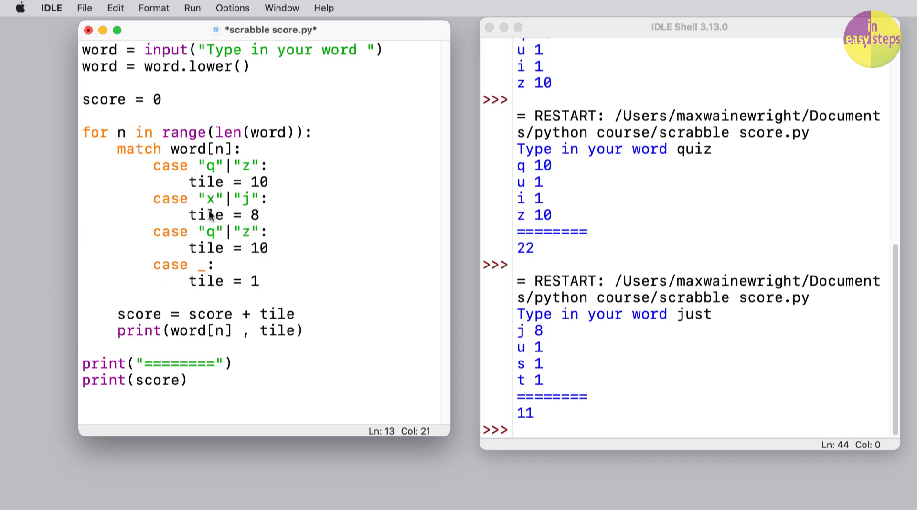
double_click(256, 247)
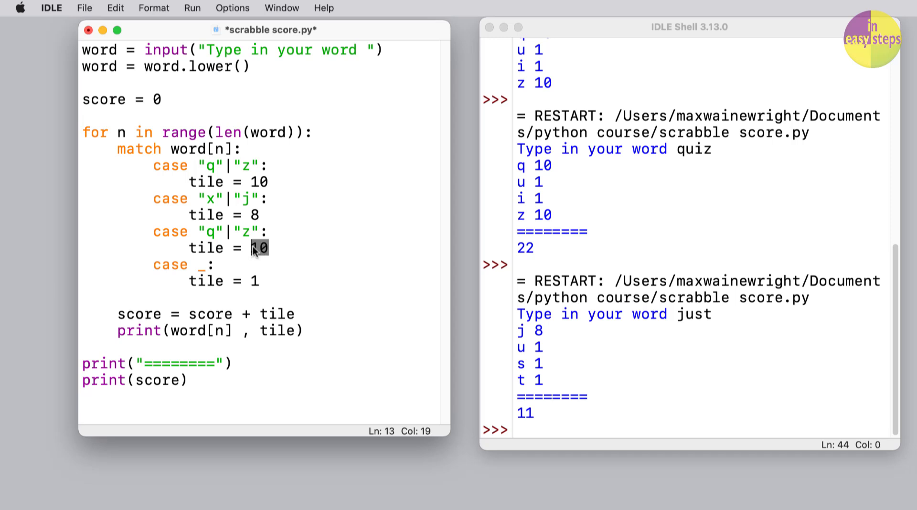
text(5)
click(263, 231)
text(k)
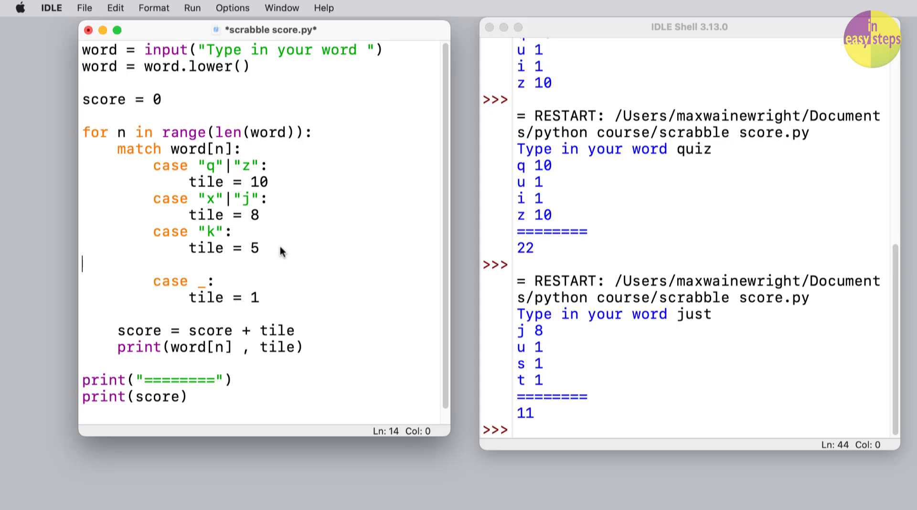
Add a case "f"|"h"|"v"|"w"|"y" that sets tile = 4
text(case "q"|"z":)
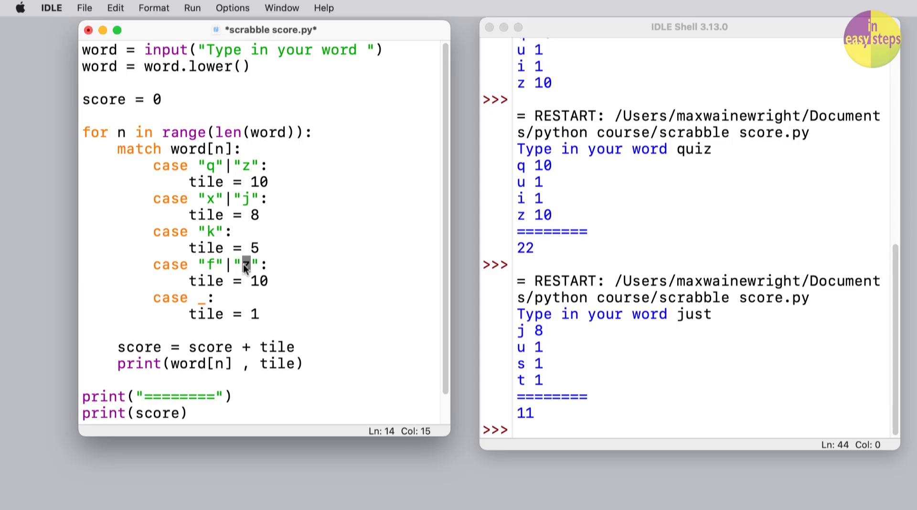
text(h)
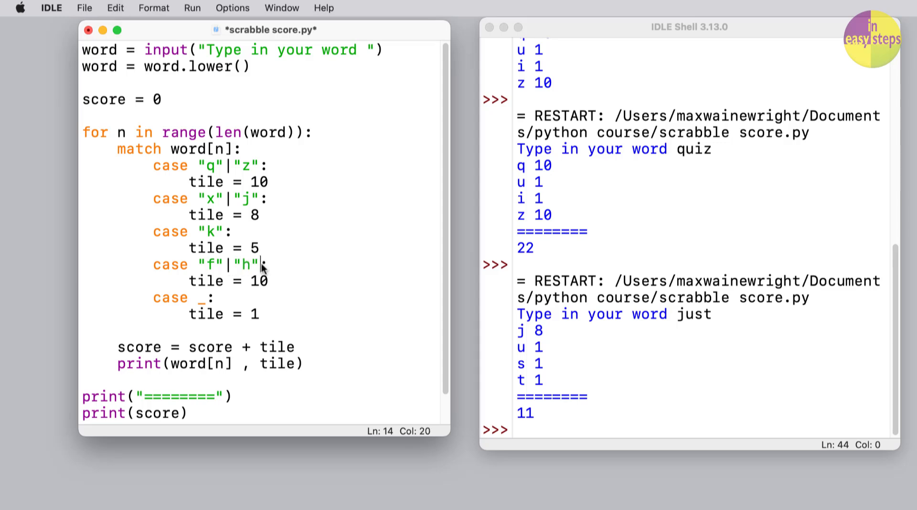
text(|"v")
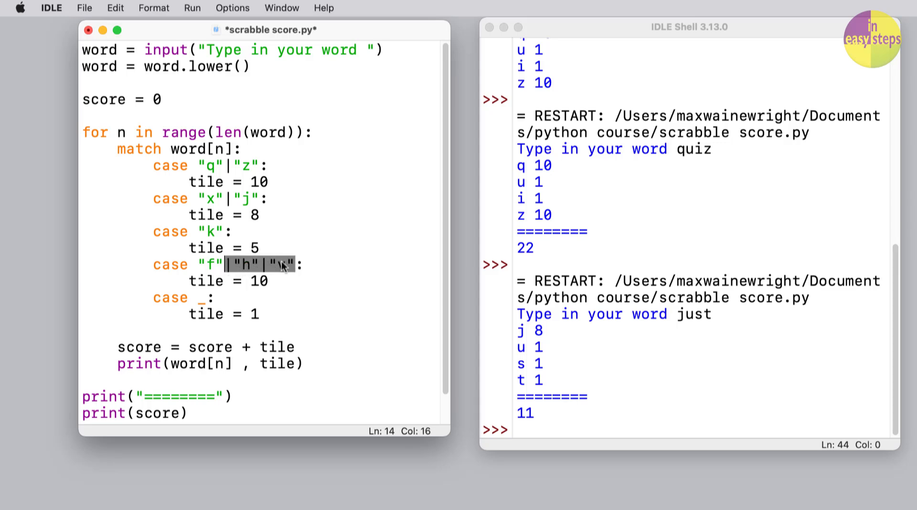
text(|"h"|"v")
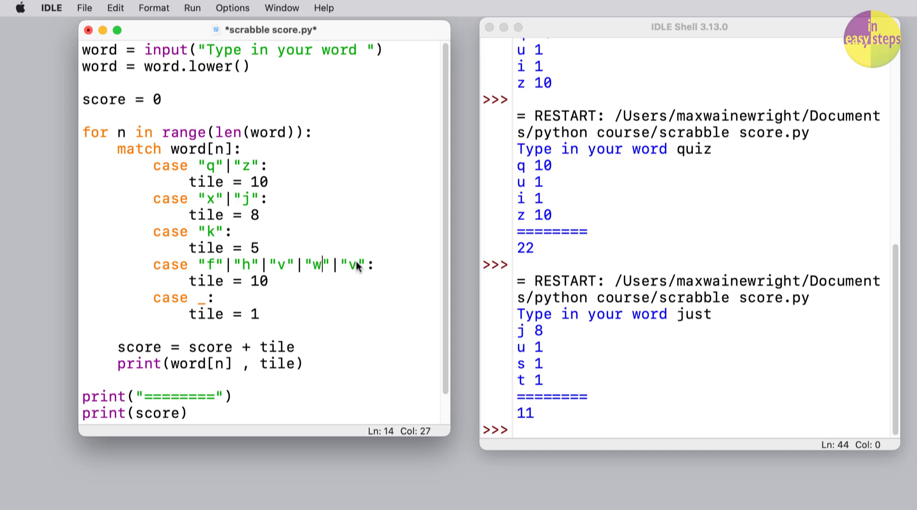
text(y)
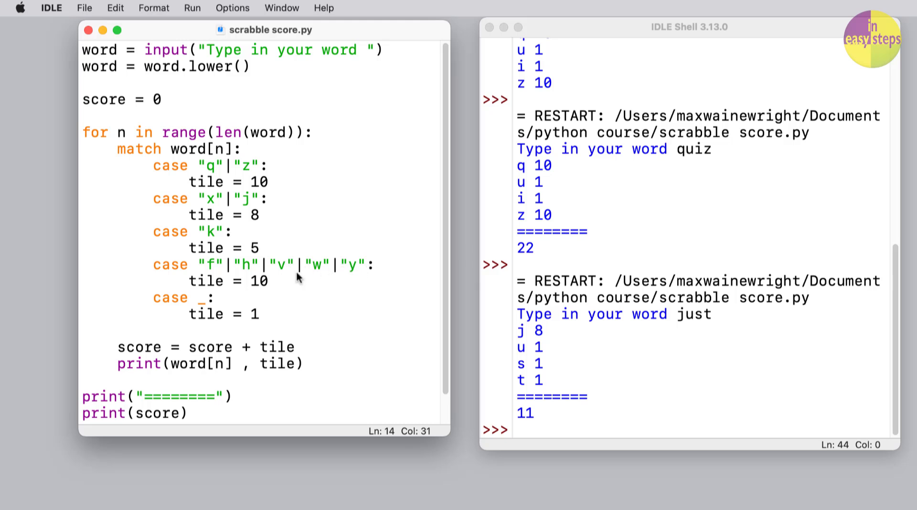
text(4)
text(case)
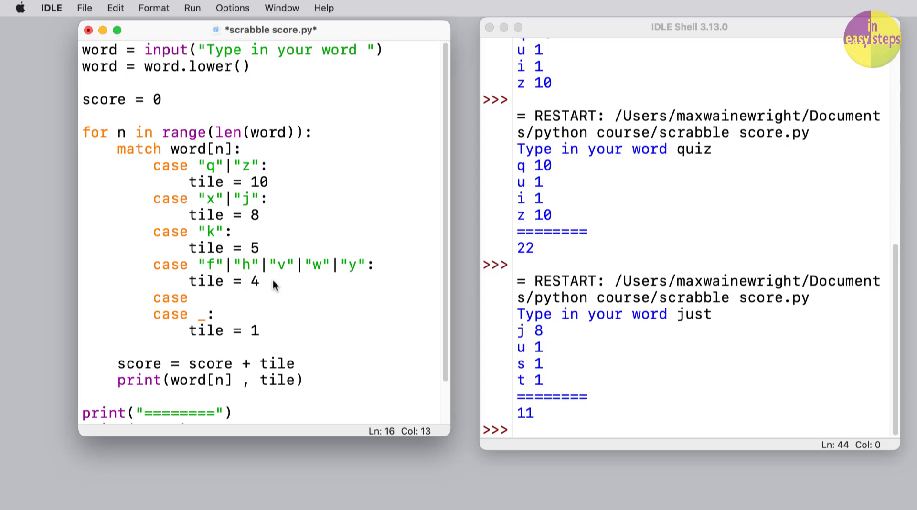
Add a case "b"|"c"|"m"|"p" that sets tile = 3
text(")
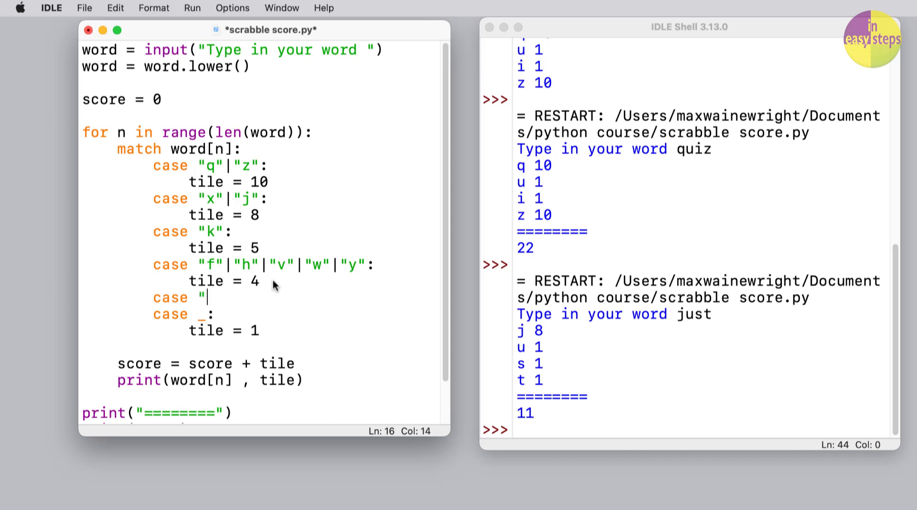
text(b:)
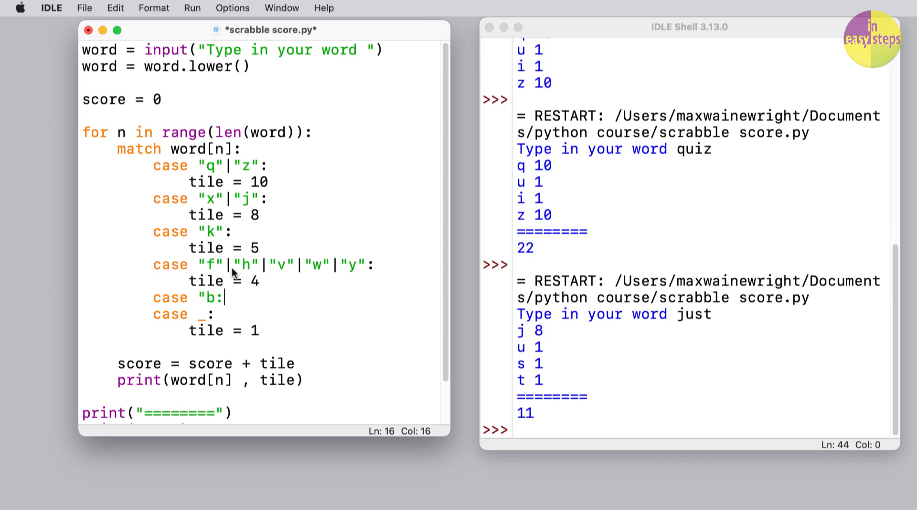
drag(233, 264, 374, 264)
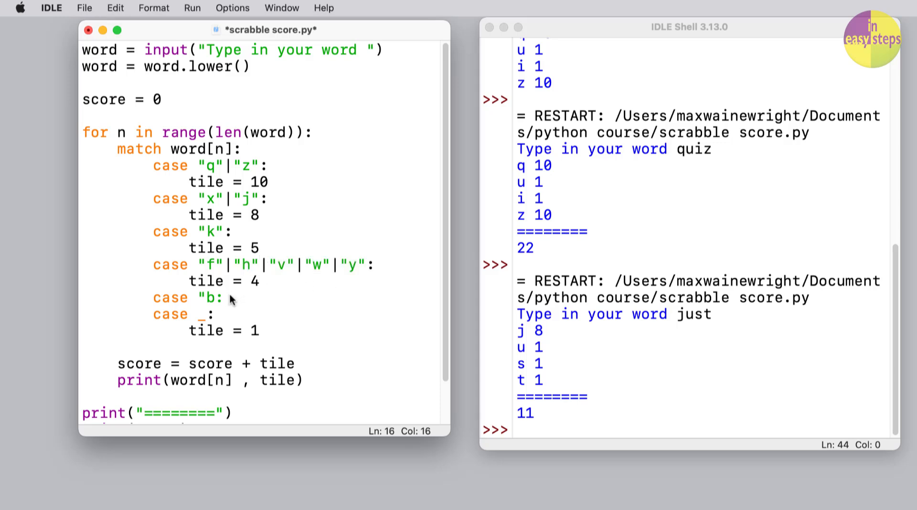
text(|"h"|"v"|"w"|"y":)
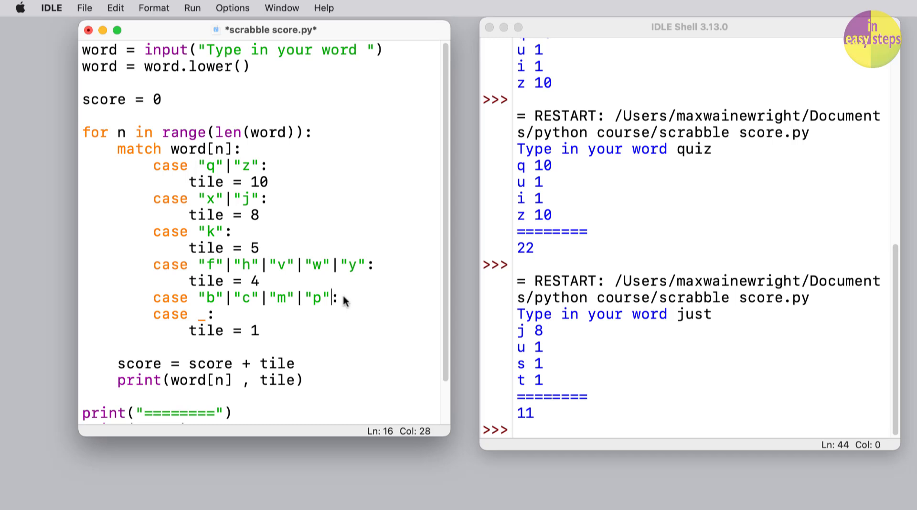
text(t)
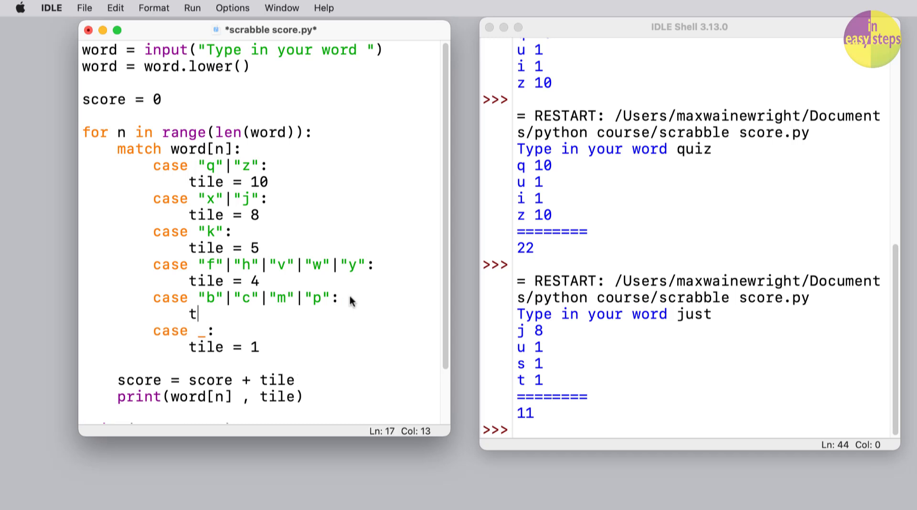
text(ile = 3)
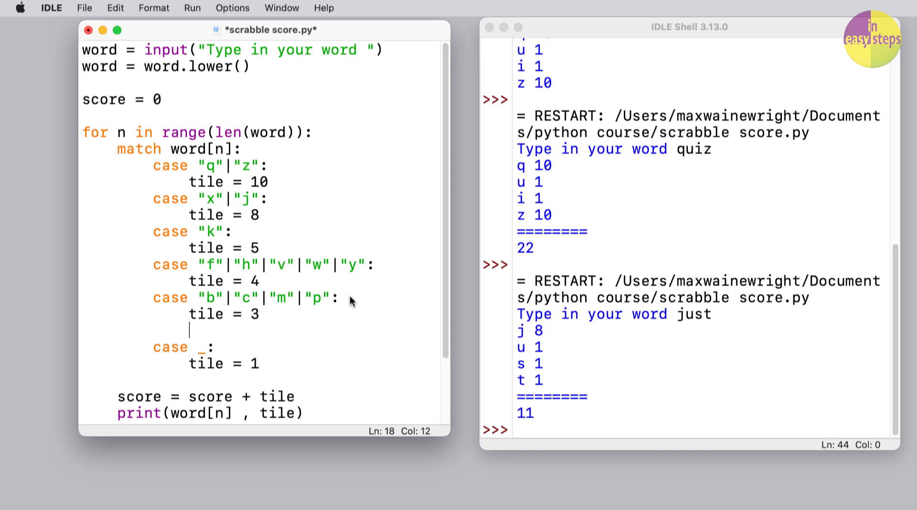
Add a case "d"|"g" that sets tile = 2 before the default case
text(case)
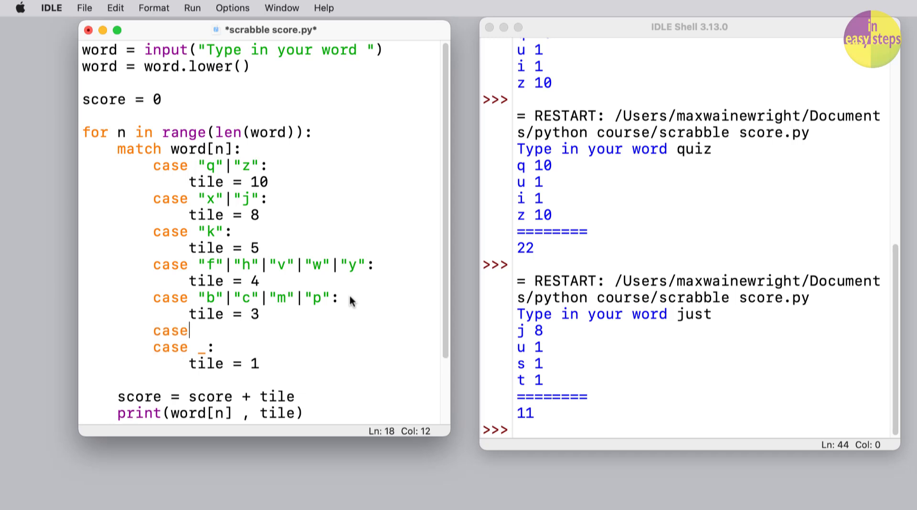
text(")
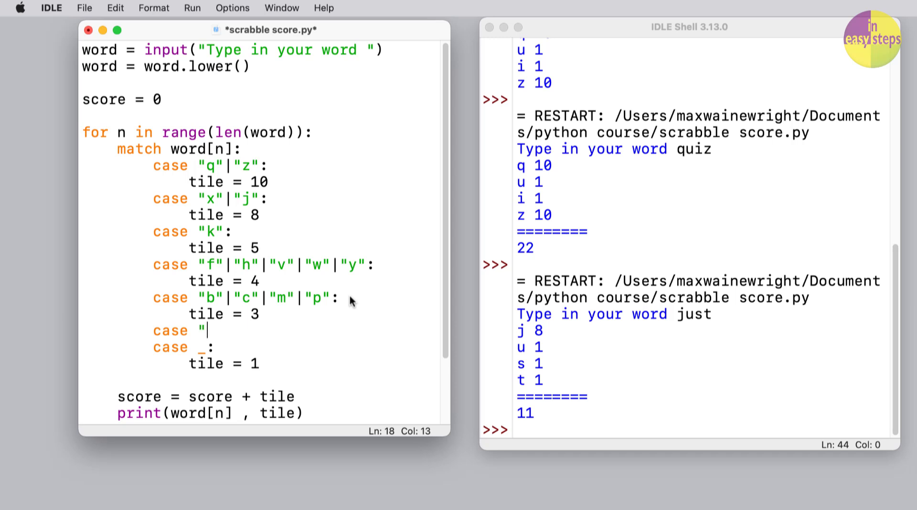
text(d")
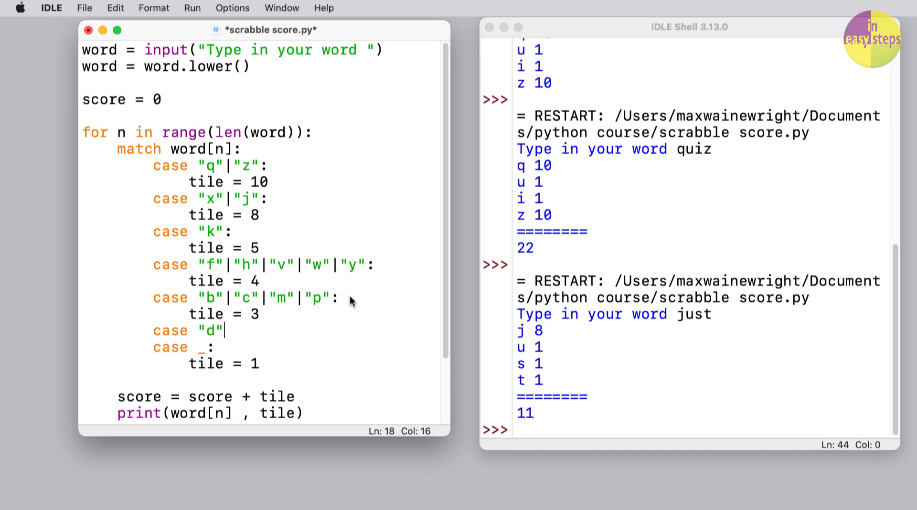
text(|"g)
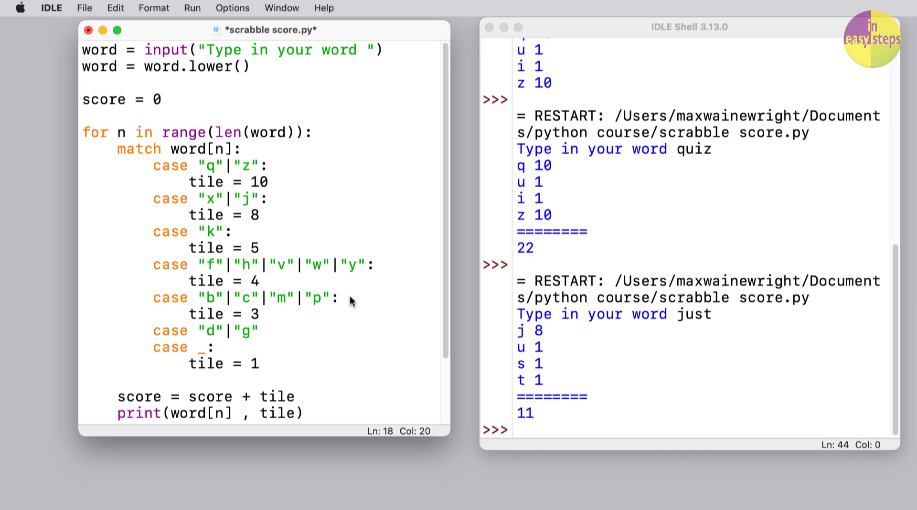
key(enter)
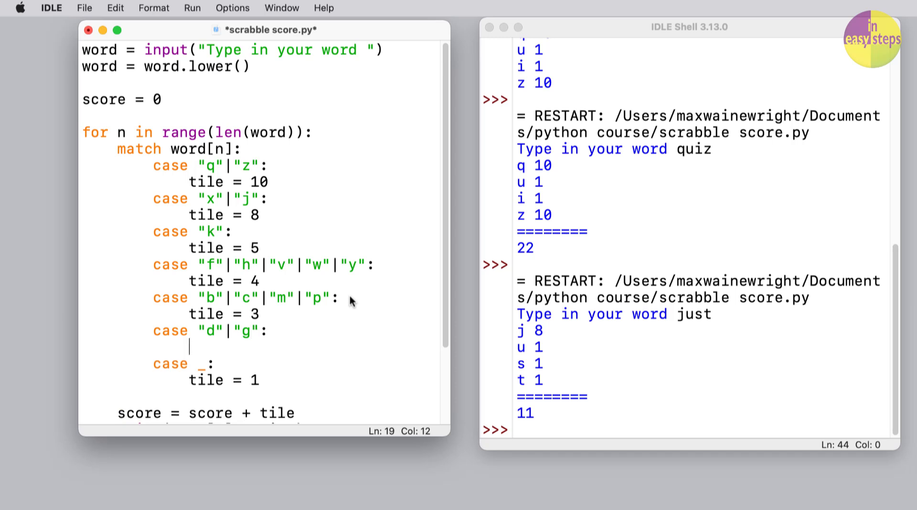
text(tile)
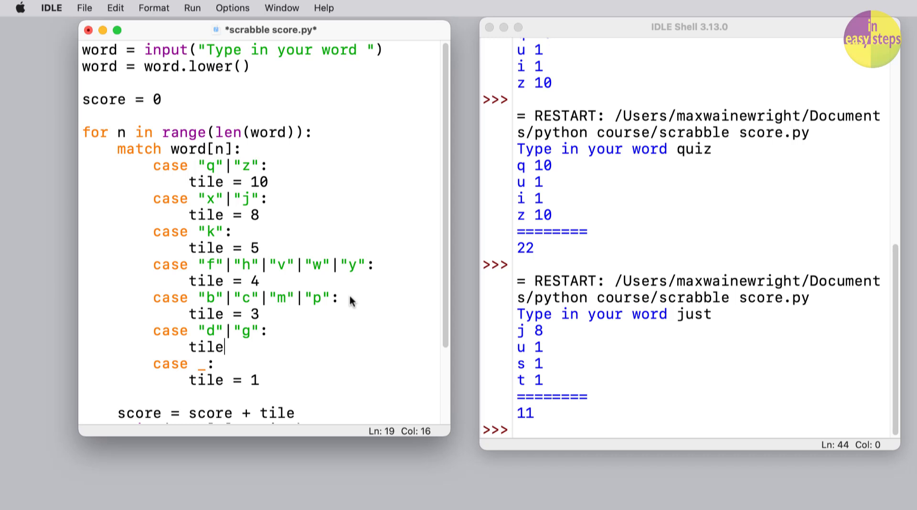
text(= 2)
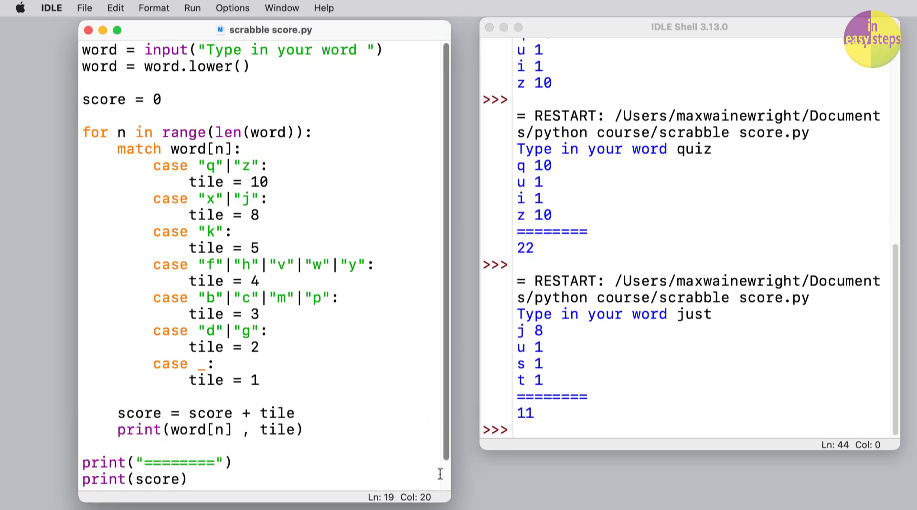
Run the module and score 'question' (17) and 'scrabble' (14)
click(84, 8)
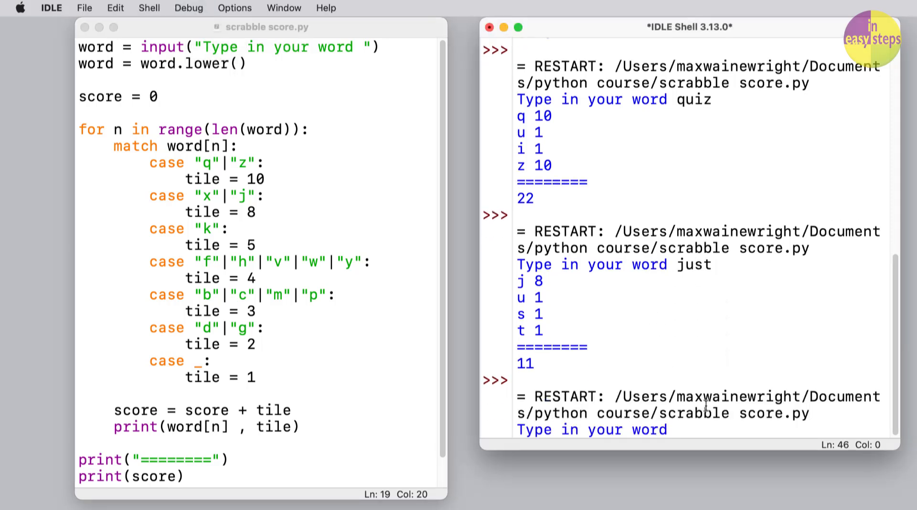
text(question)
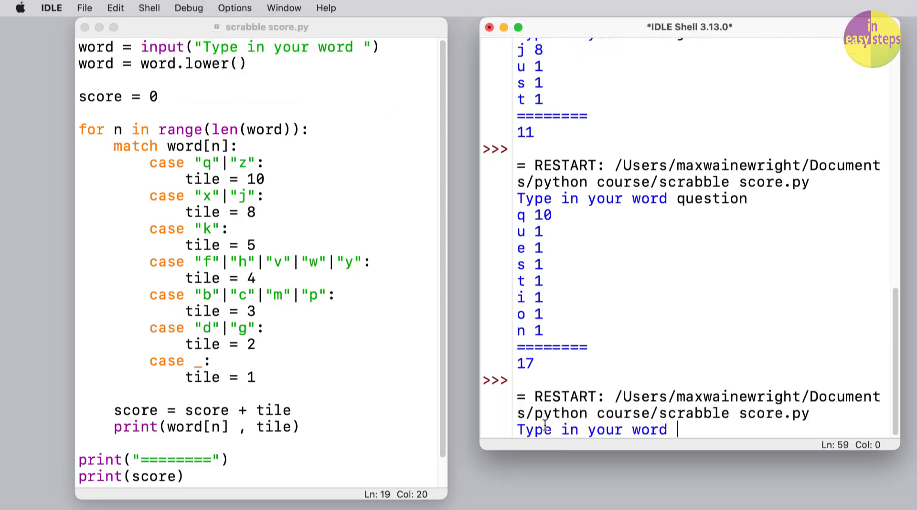
text(s)
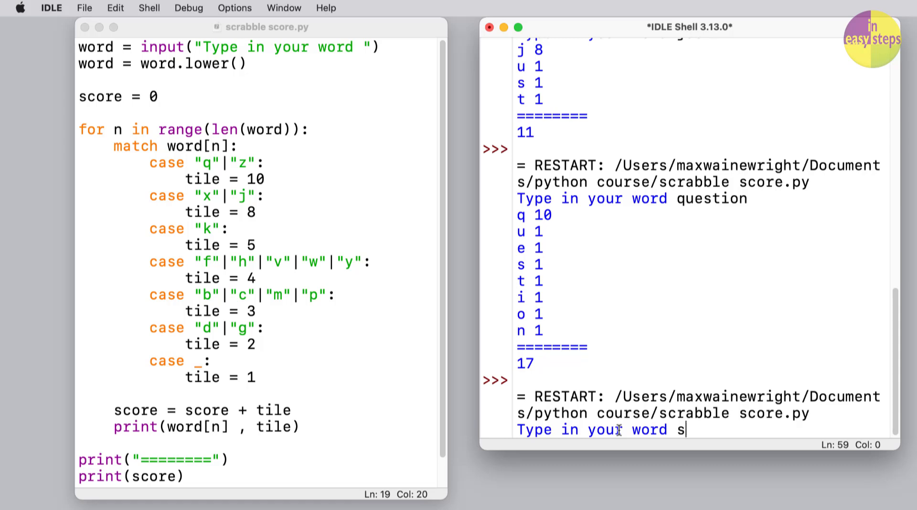
text(crabble)
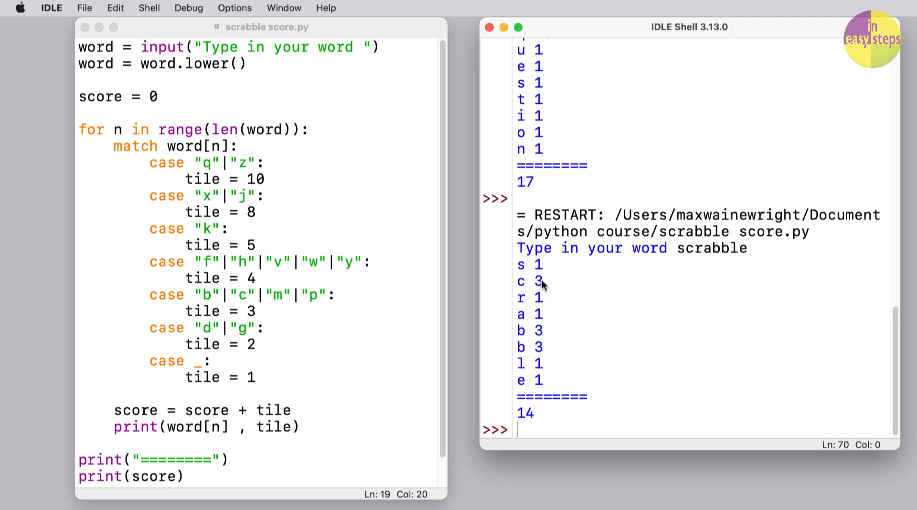
mouse_move(220, 22)
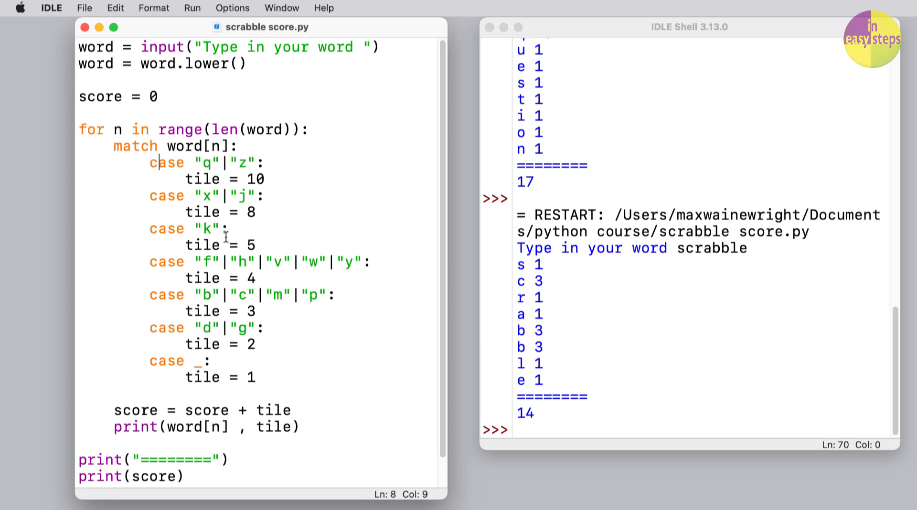
mouse_move(309, 184)
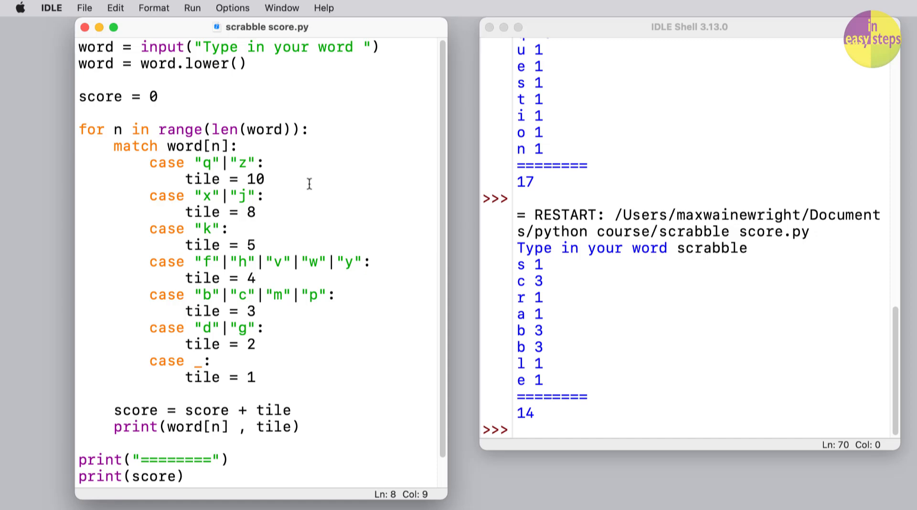
mouse_move(283, 353)
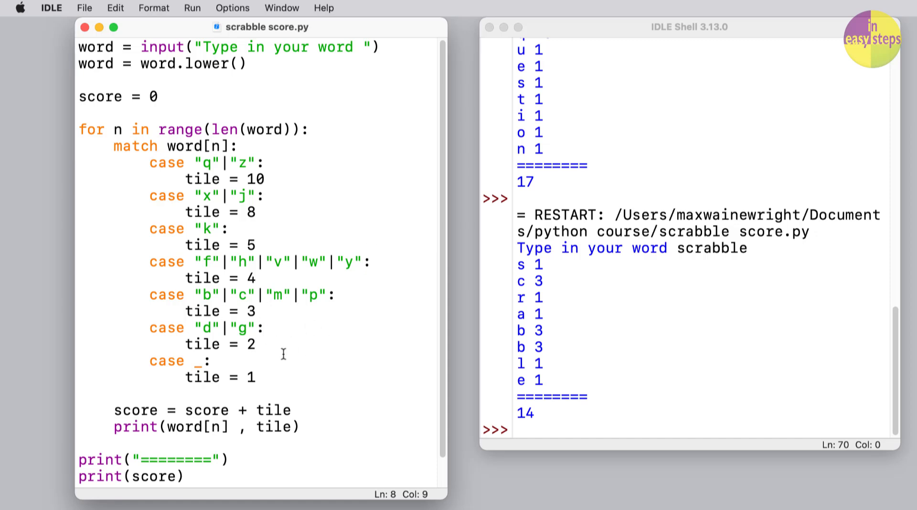